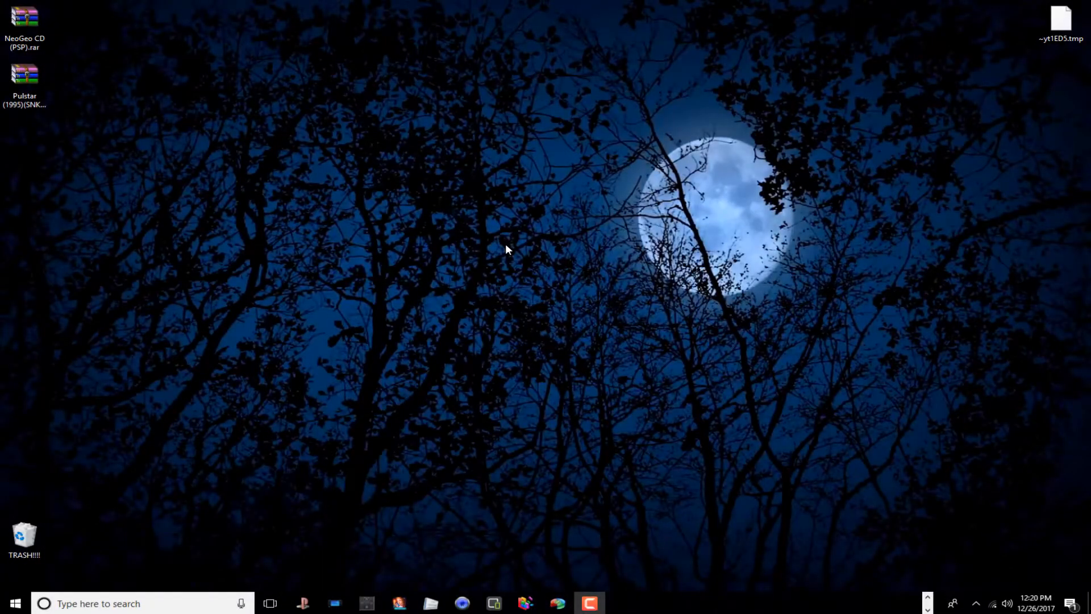
mouse_move(504, 249)
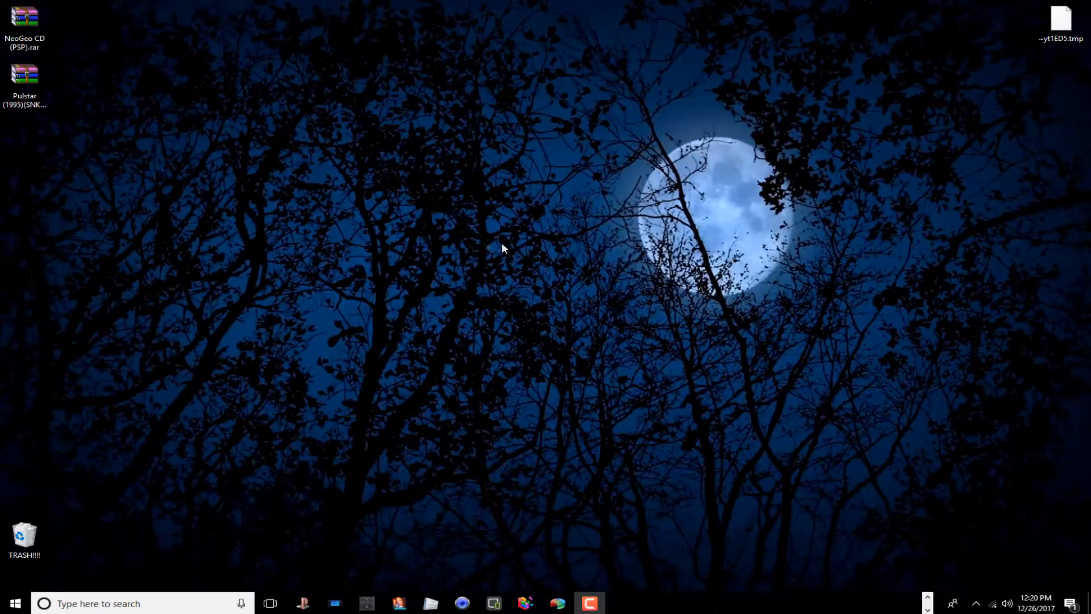
mouse_move(920, 580)
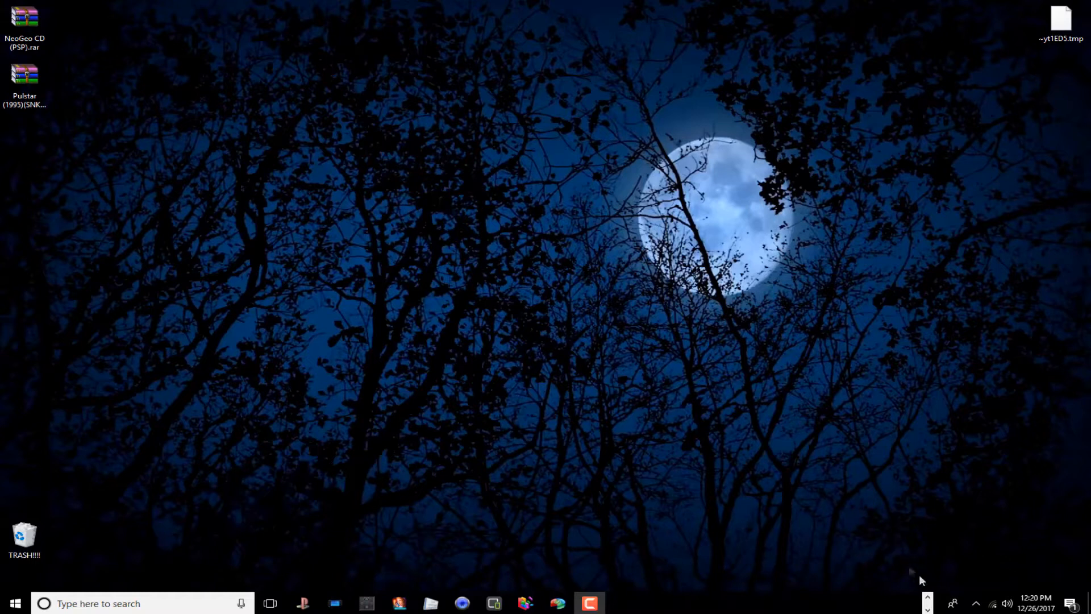
mouse_move(925, 596)
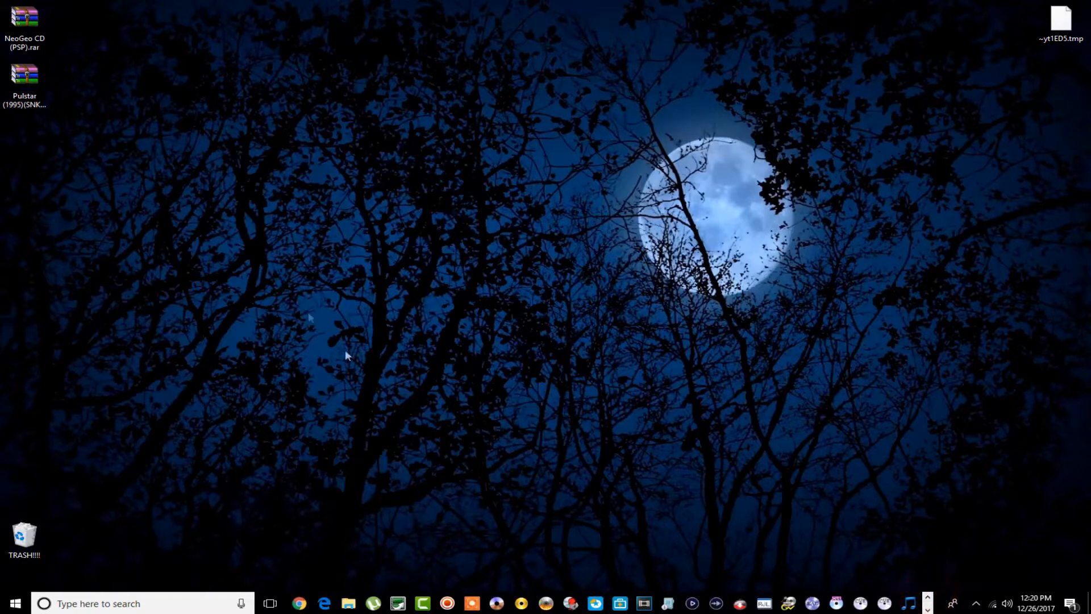
mouse_move(61, 73)
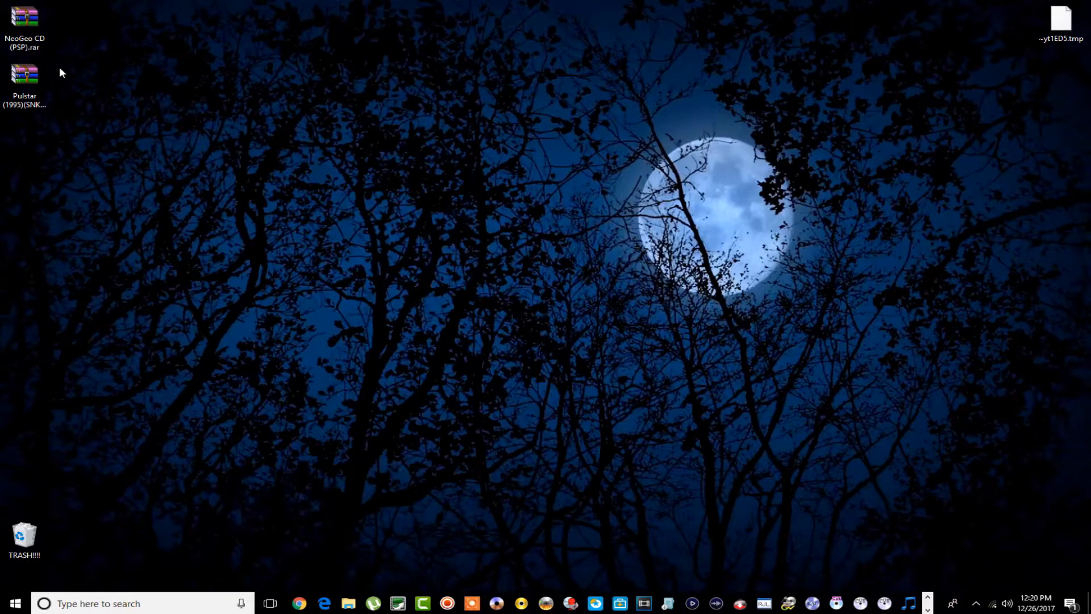
mouse_move(271, 424)
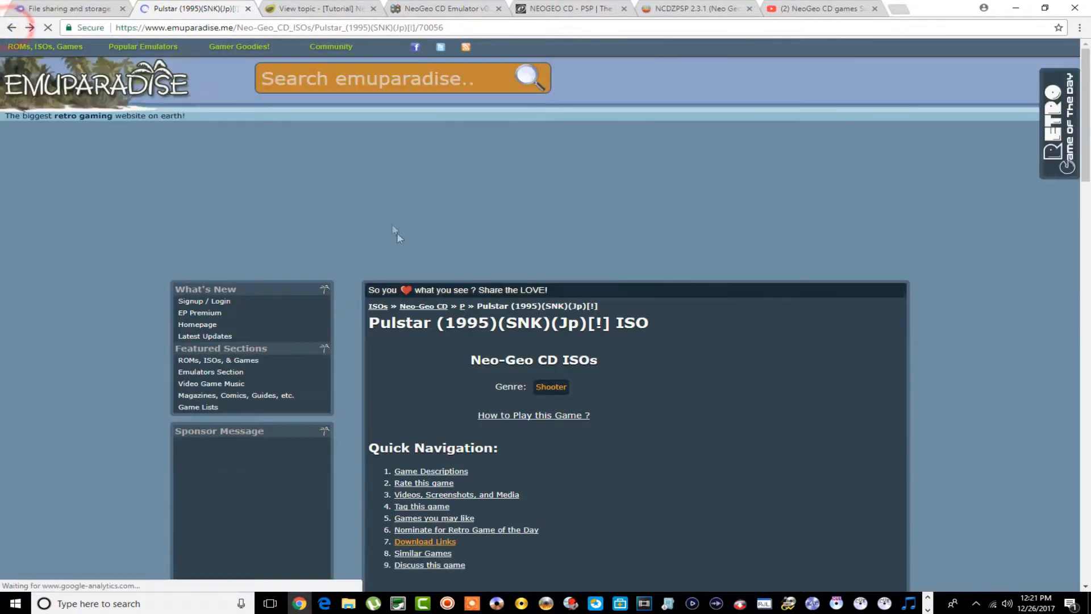
Check the NeoGeoCD Games.rar upload progress and return to the Pulstar game page.
scroll("down", 3)
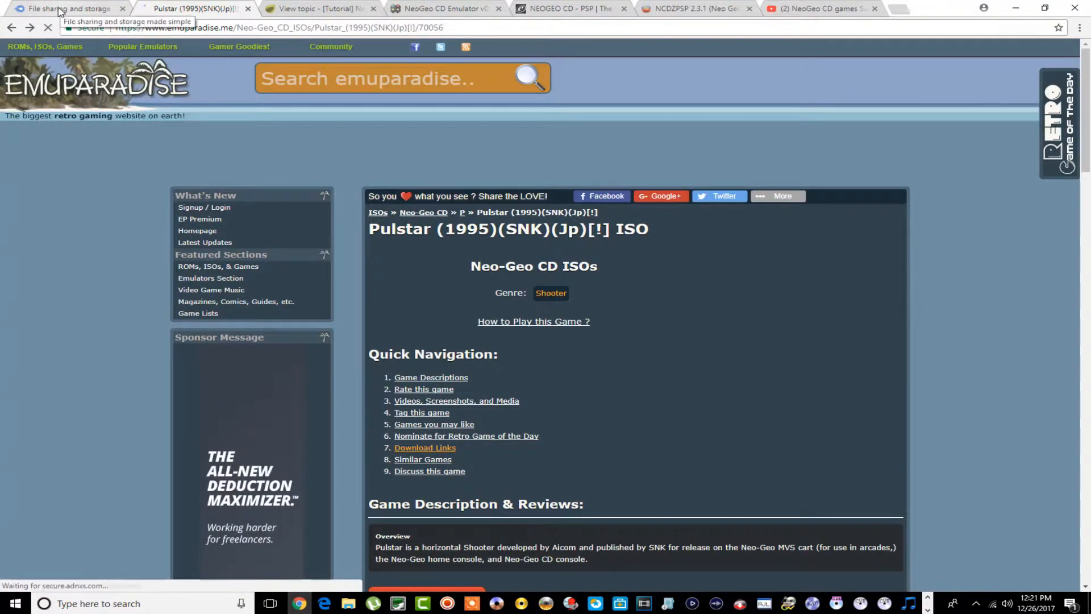
left_click(66, 8)
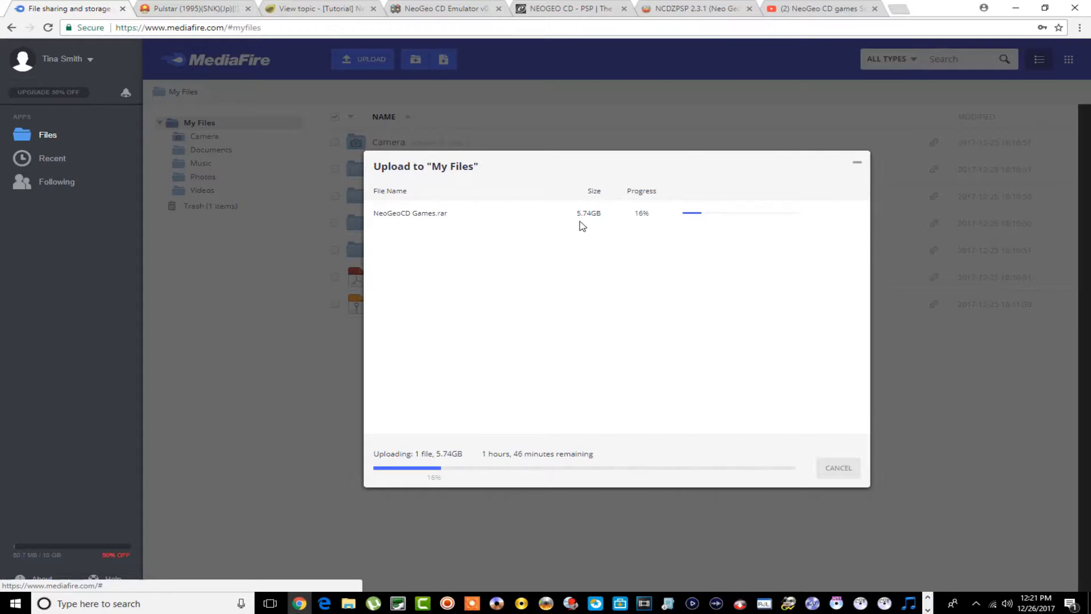
left_click(187, 8)
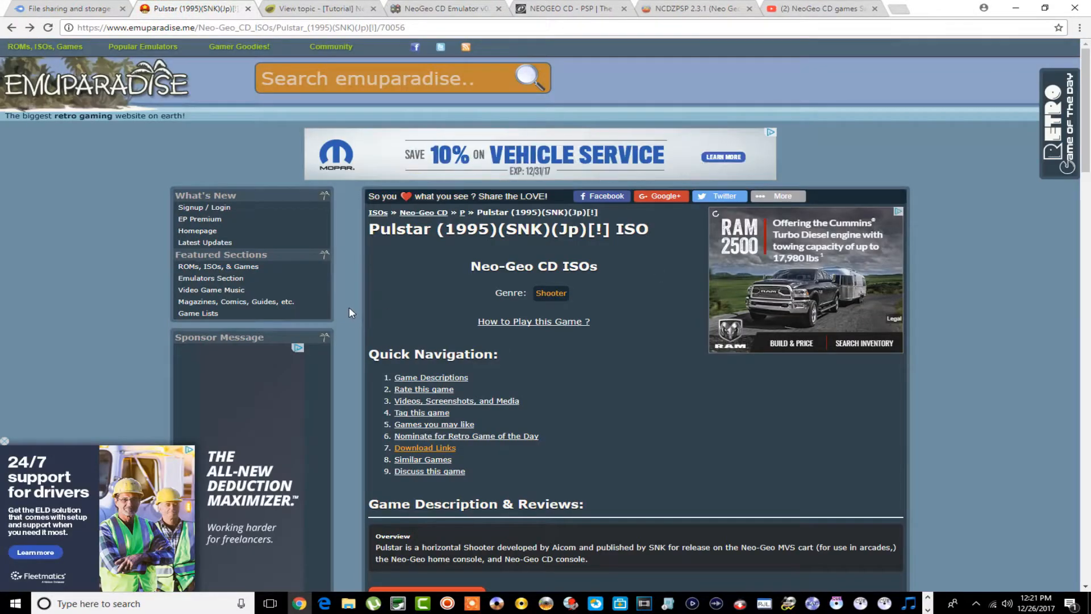
mouse_move(422, 268)
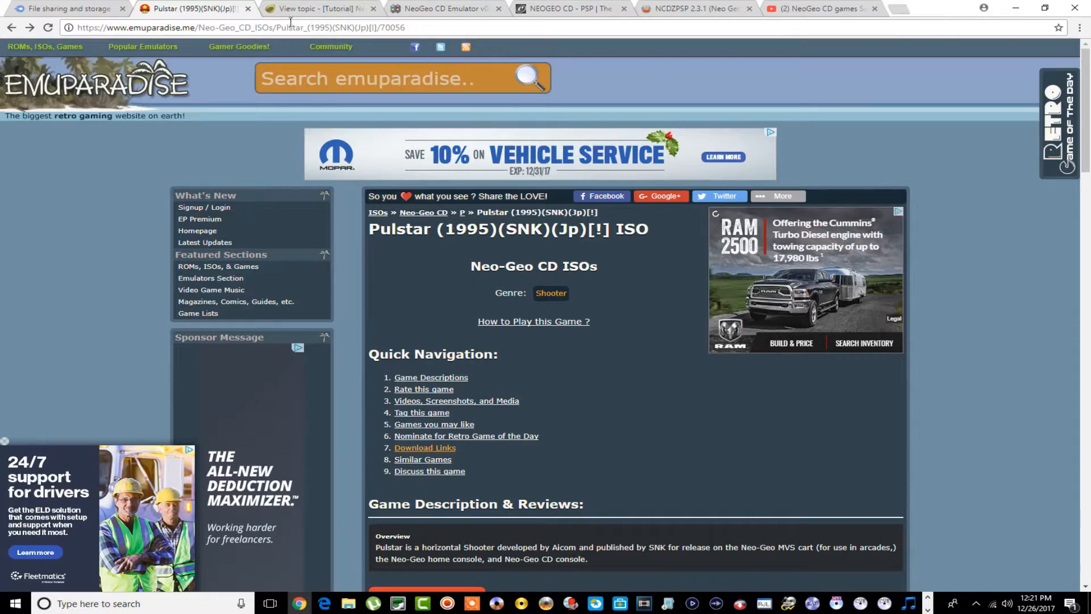
Read through the Brewology NeoGeo CD 2.3.1 tutorial down to the game folder layout steps.
left_click(320, 8)
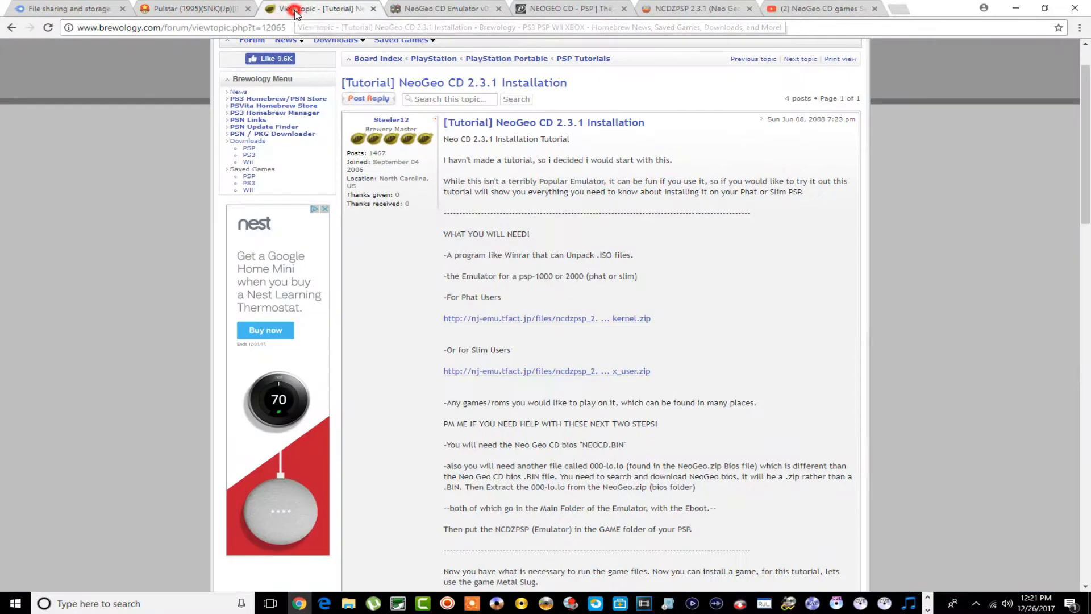
scroll("down", 3)
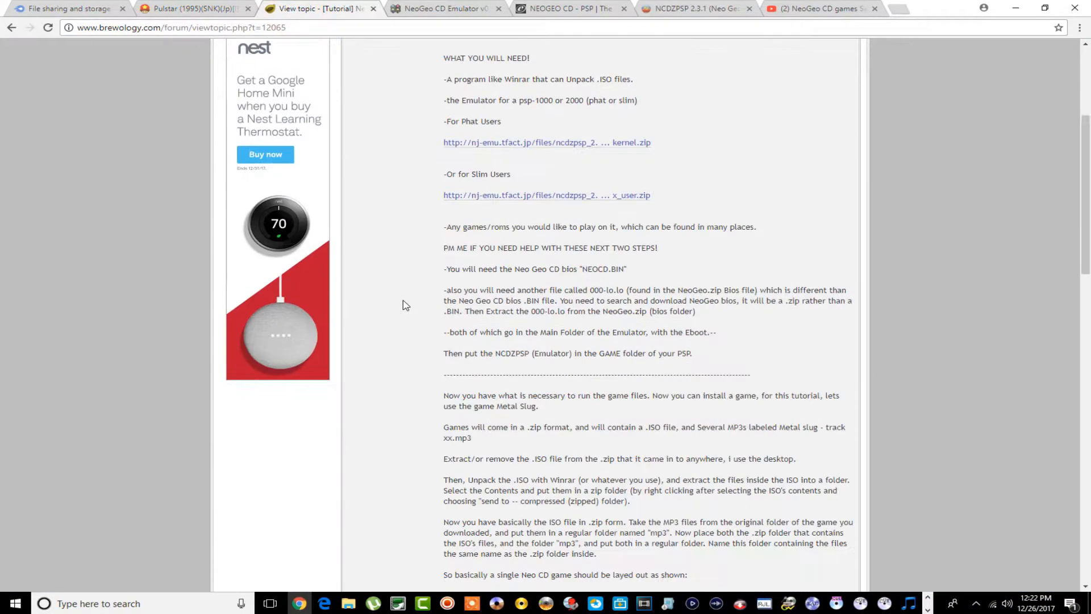
scroll("up", 3)
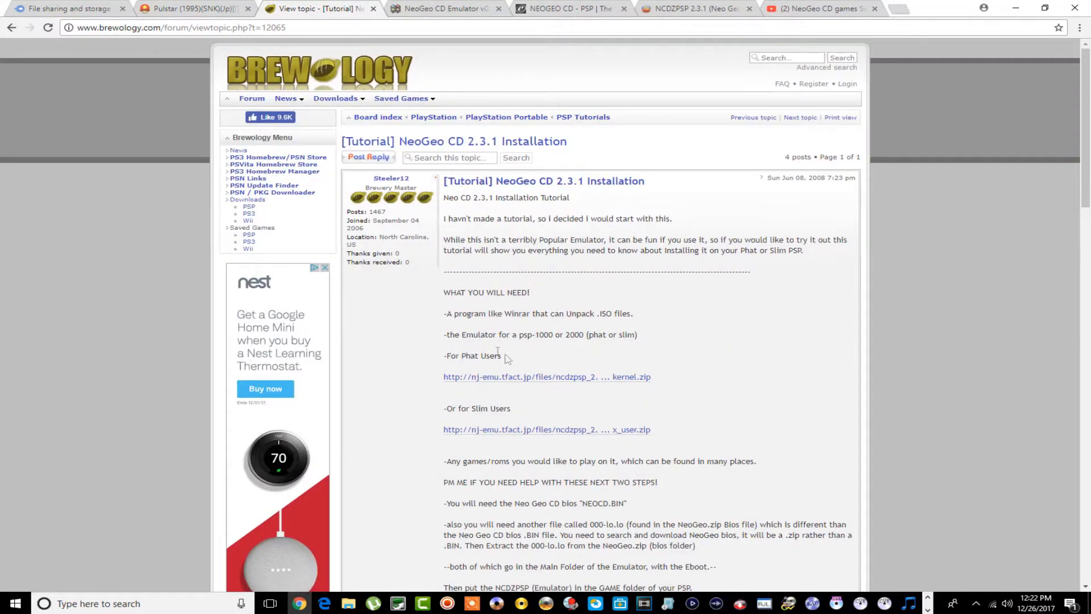
mouse_move(532, 346)
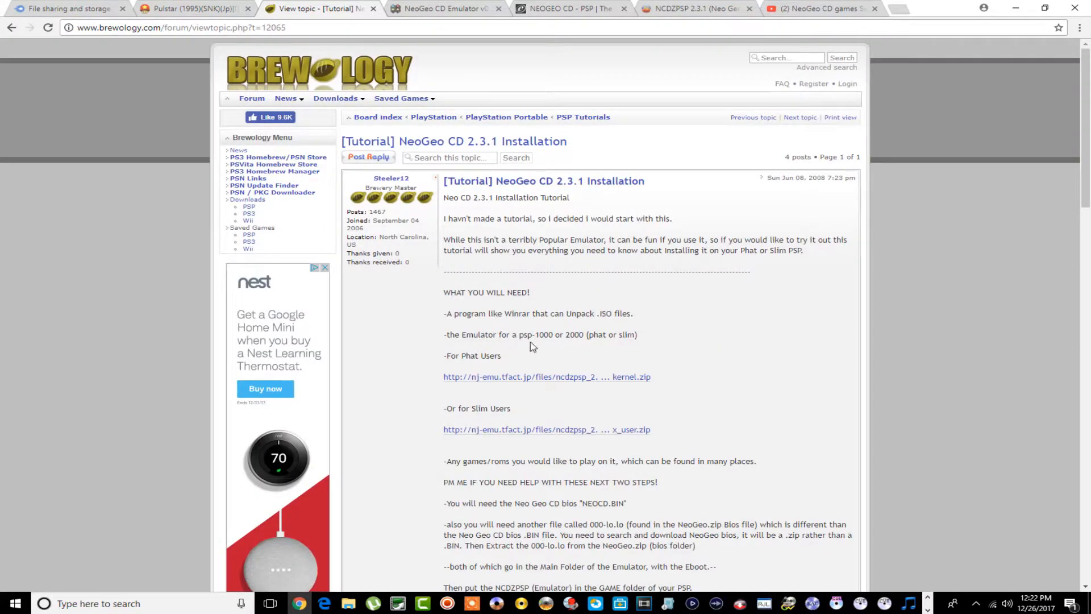
mouse_move(592, 347)
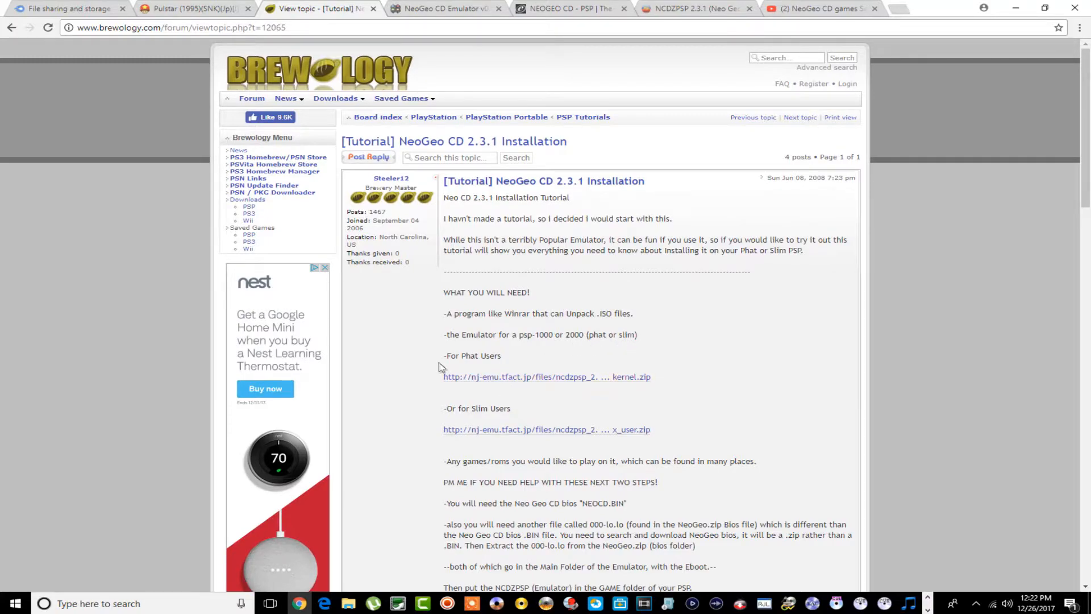
scroll("down", 3)
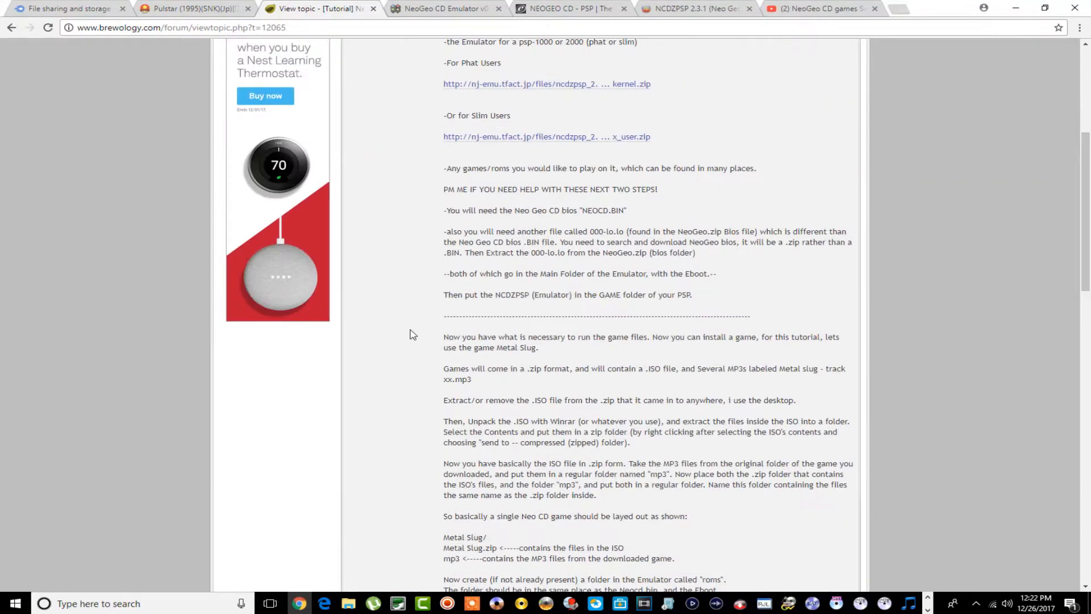
scroll("up", 3)
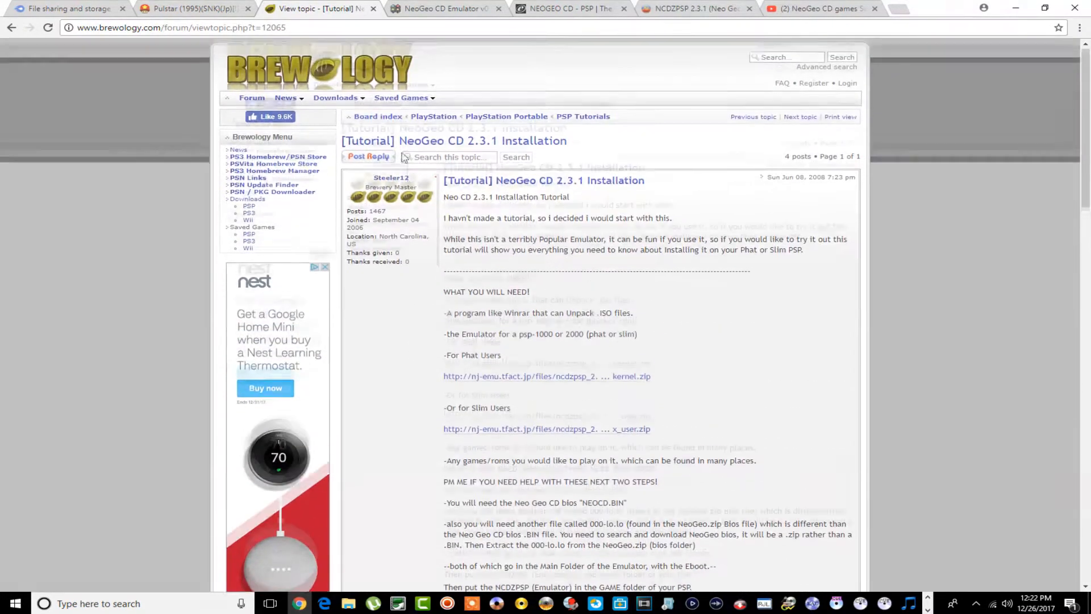
View QJ.net's NeoGeo CD Emulator v0.01 article, then Emulation64's NEOGEO CD - PSP download list.
left_click(444, 8)
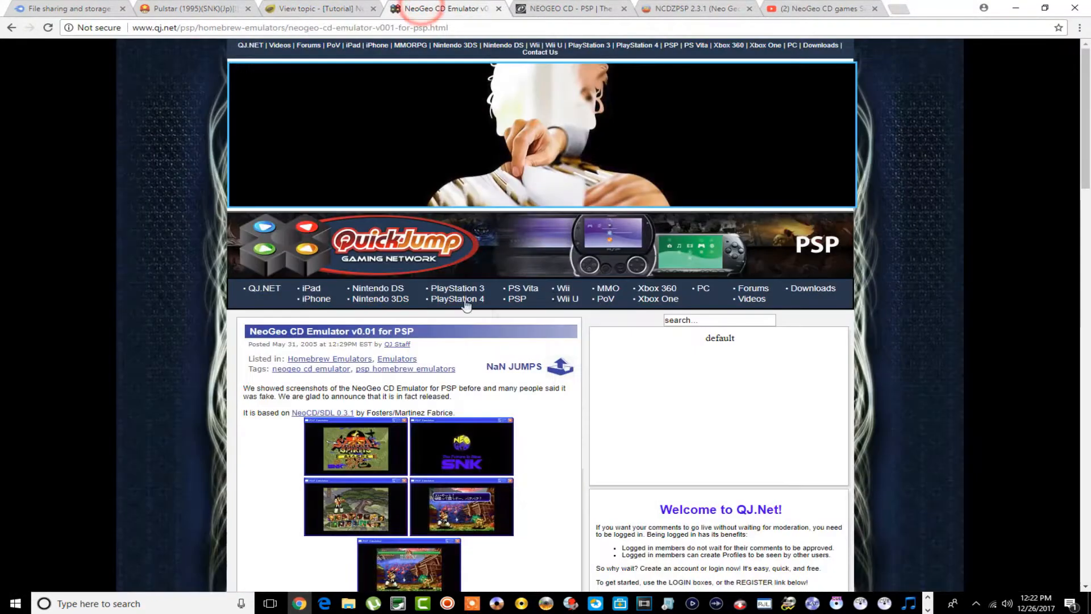
scroll("down", 3)
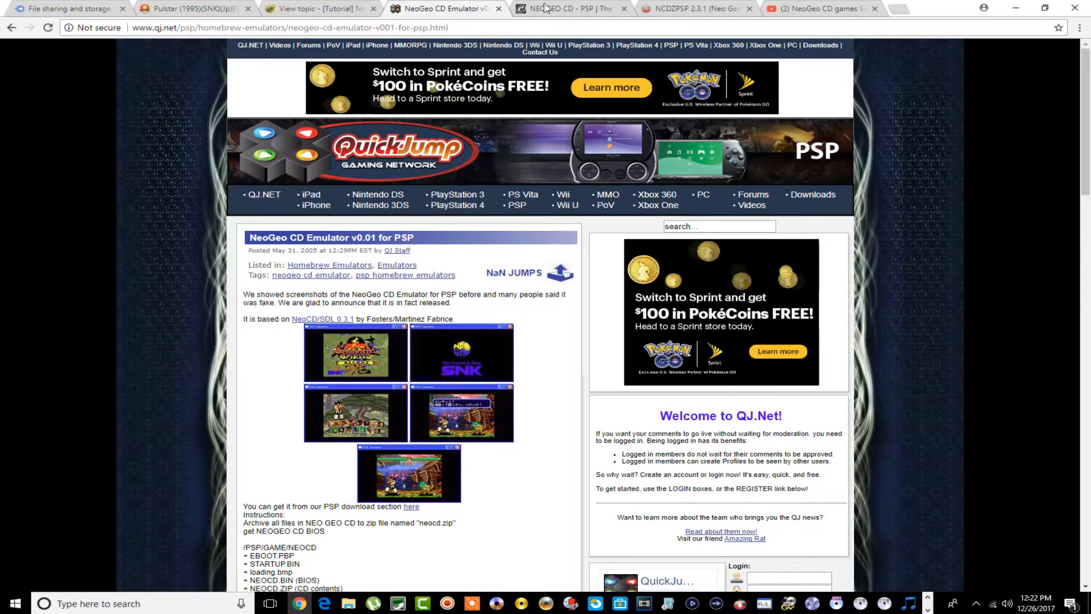
left_click(571, 8)
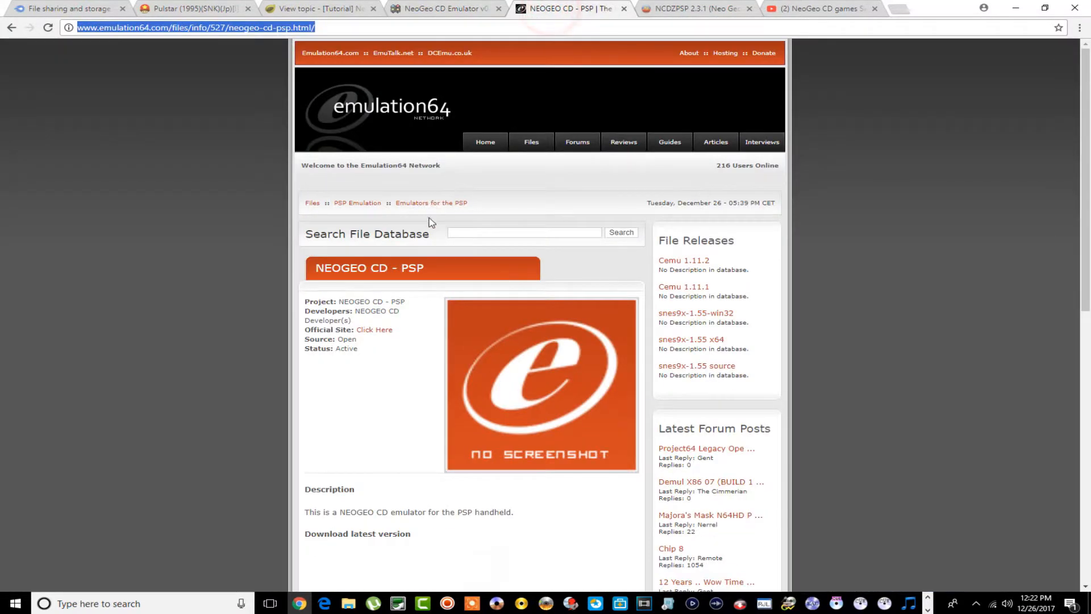
scroll("down", 3)
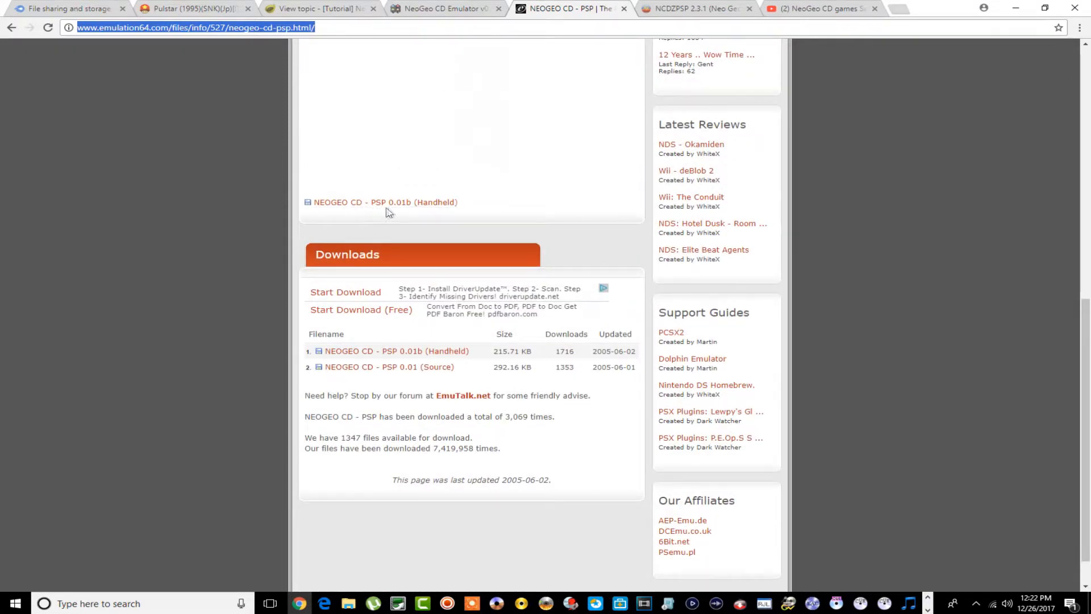
mouse_move(387, 203)
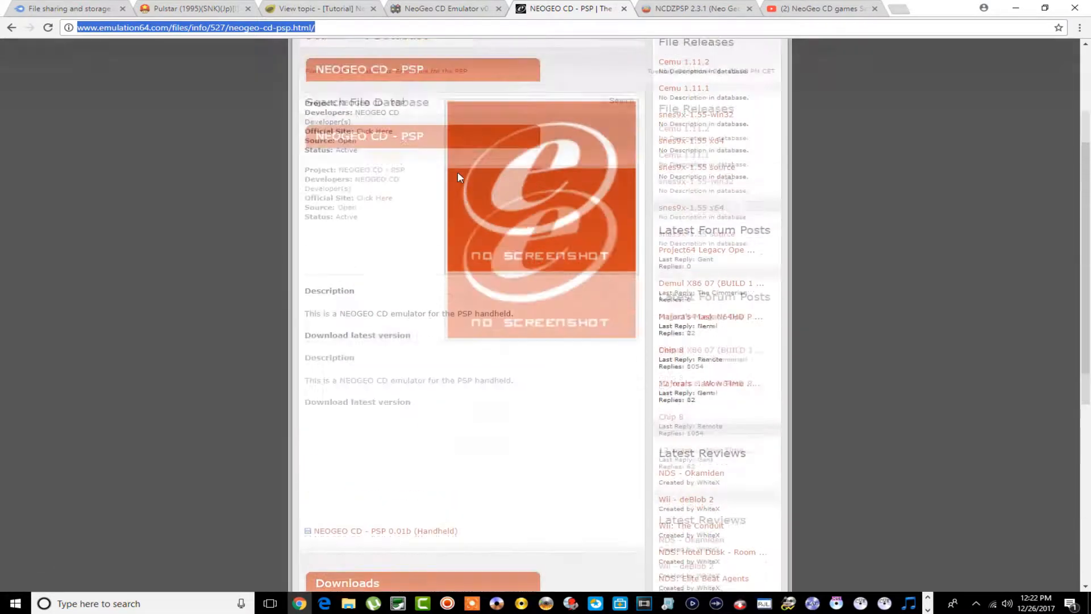
Review The Iso Zone's NCDZPSP 2.3.1 Neo Geo CD emulator page.
left_click(693, 8)
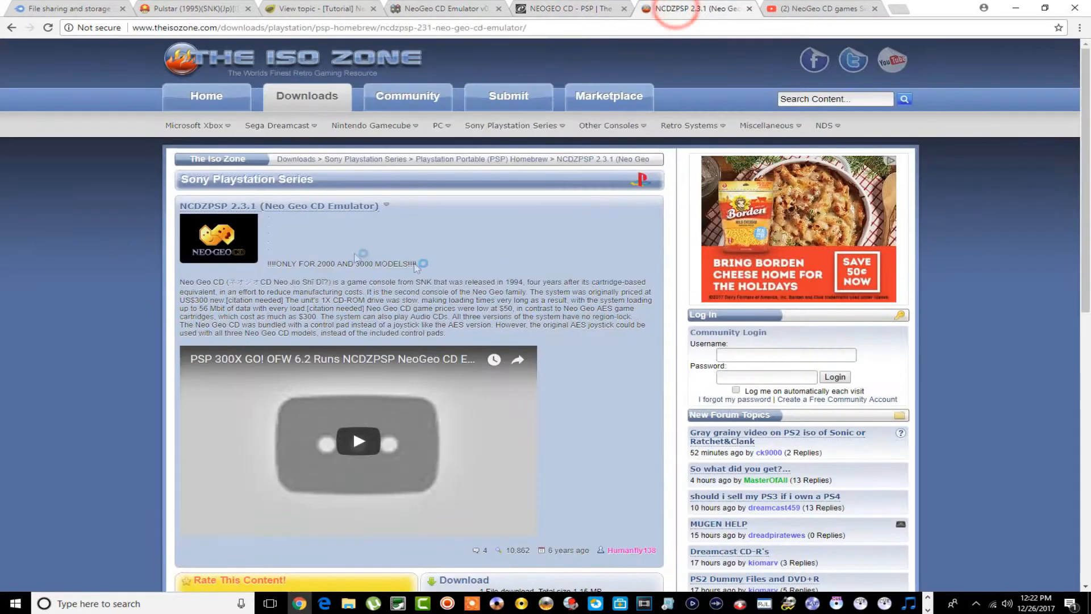
scroll("down", 3)
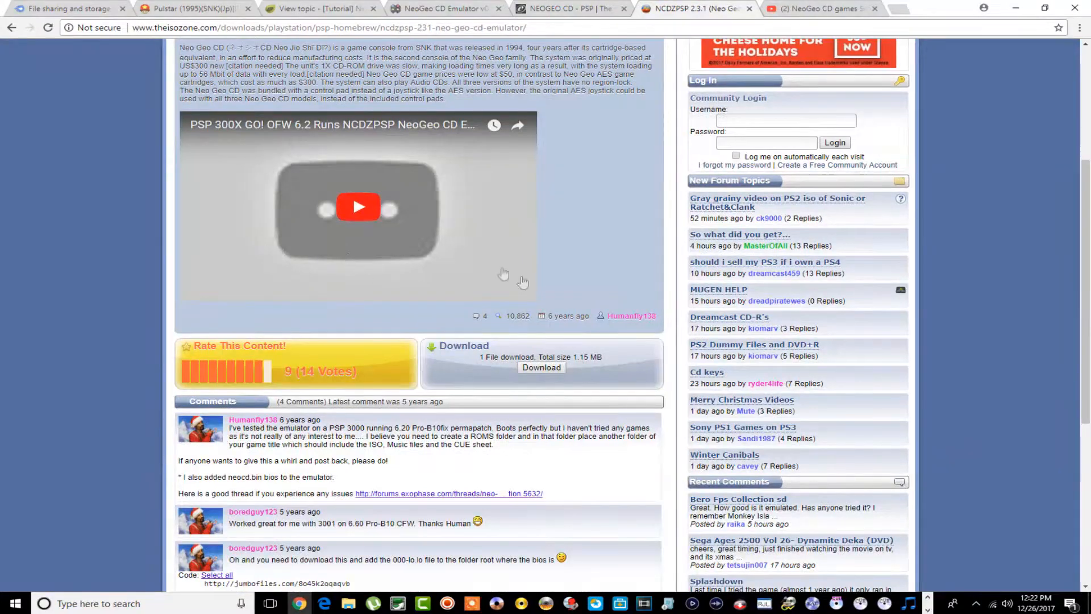
scroll("up", 3)
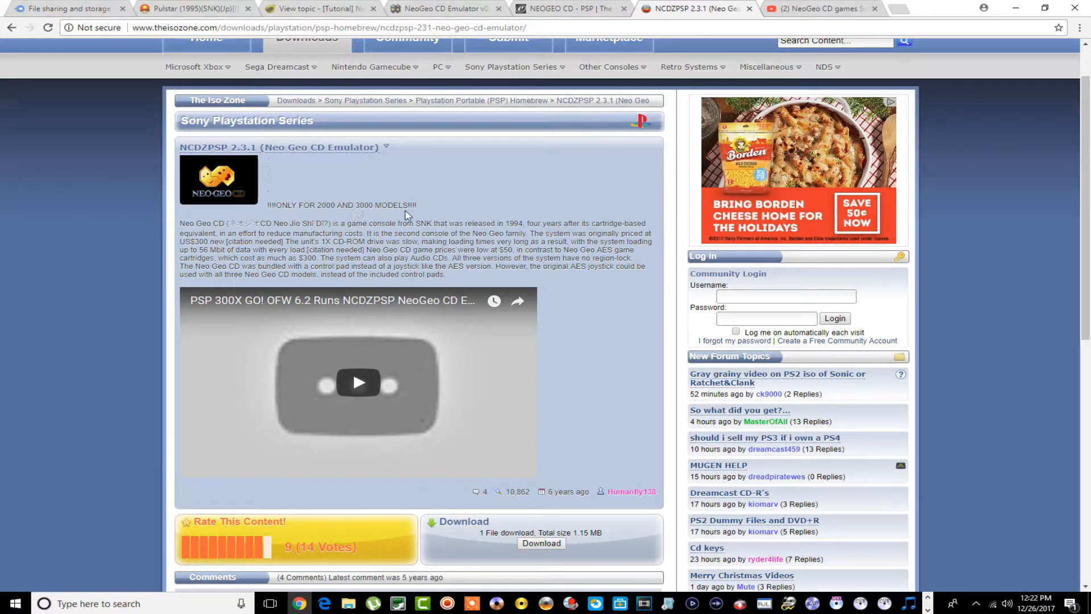
mouse_move(416, 205)
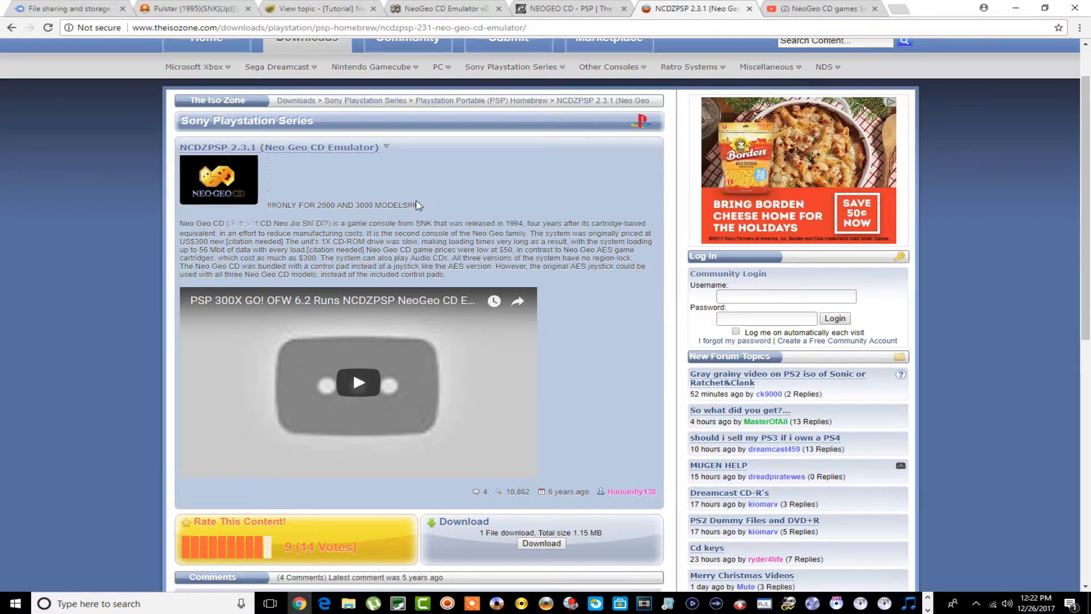
mouse_move(320, 8)
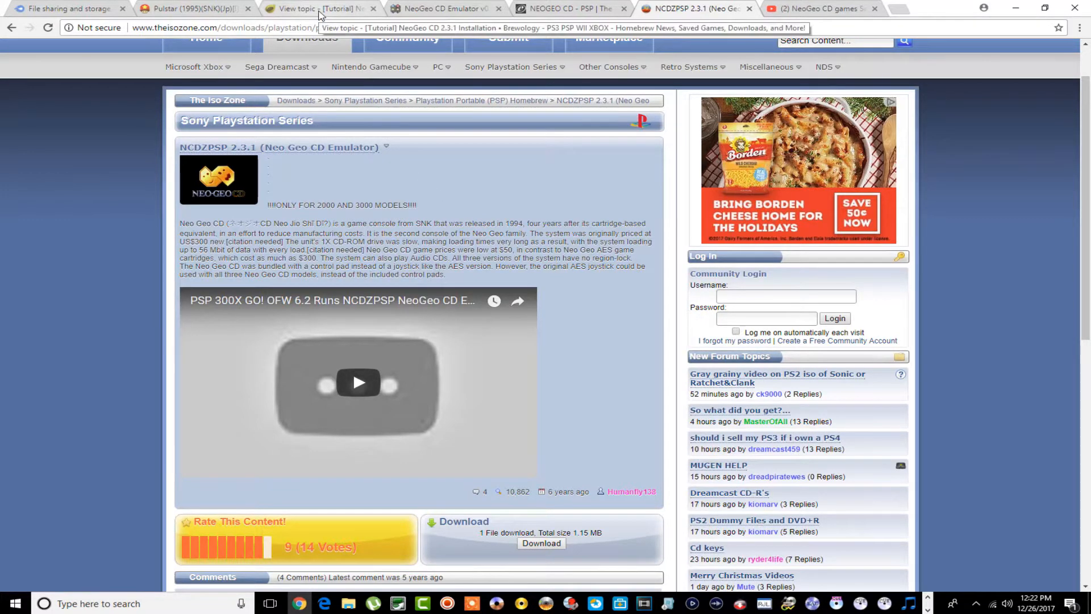
Check the Brewology tutorial again, then switch to the YouTube NeoGeo CD setup video.
left_click(321, 8)
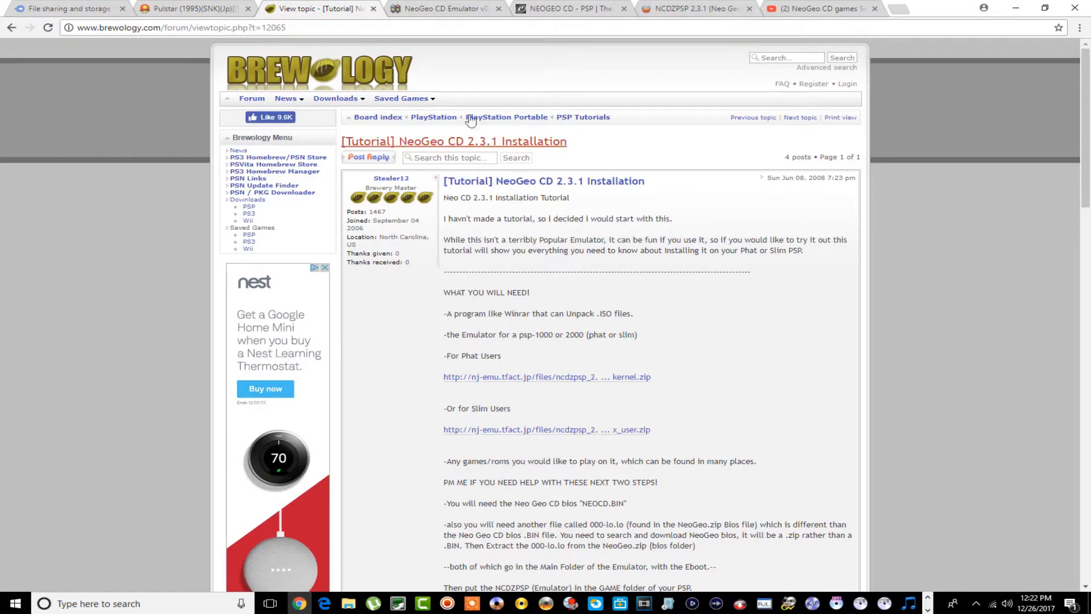
left_click(696, 8)
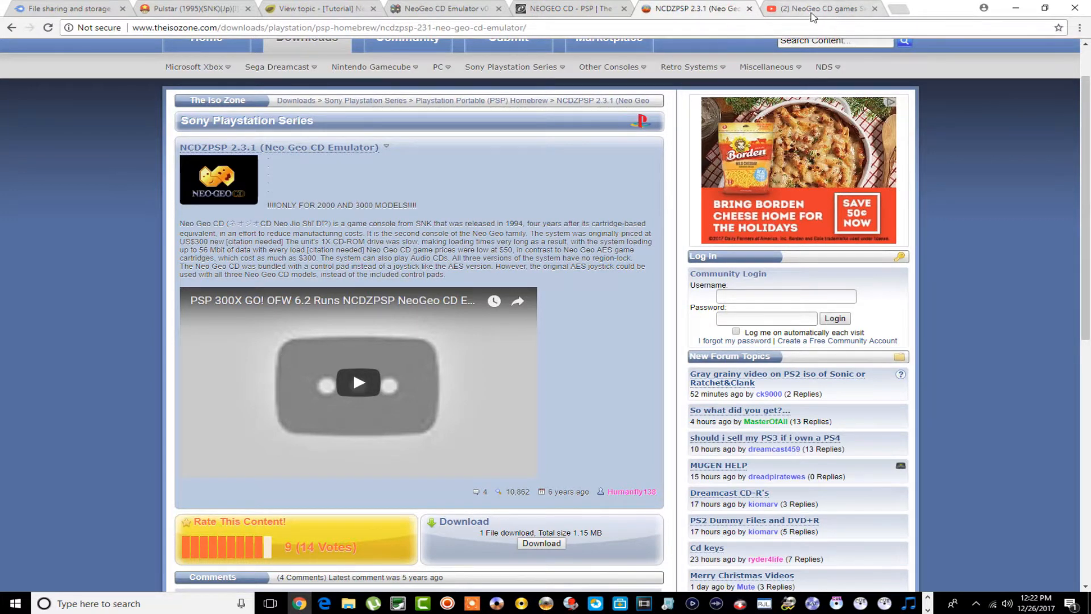
left_click(819, 8)
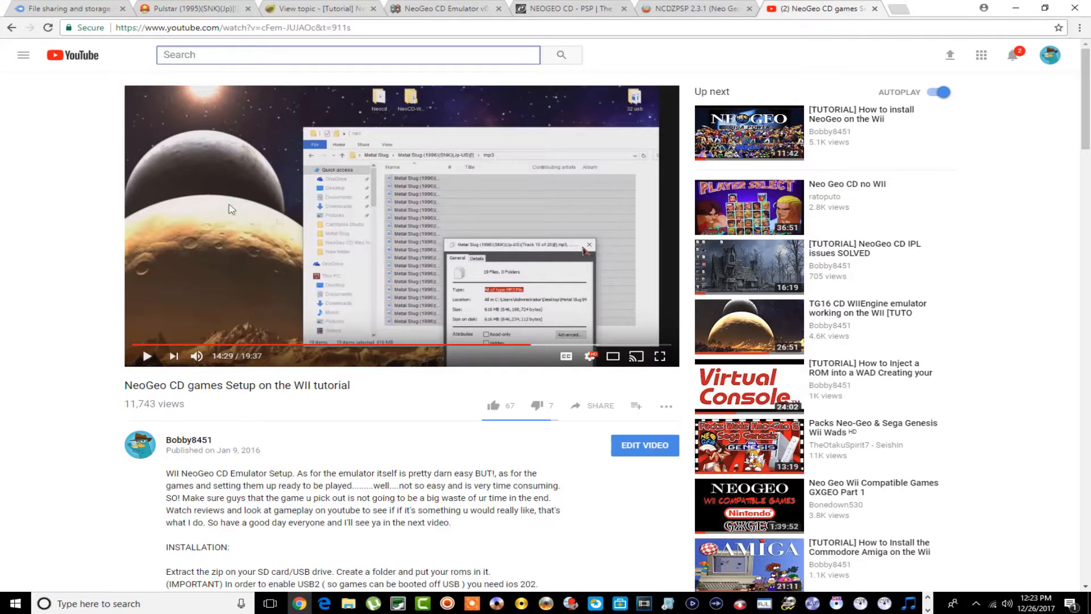
mouse_move(388, 238)
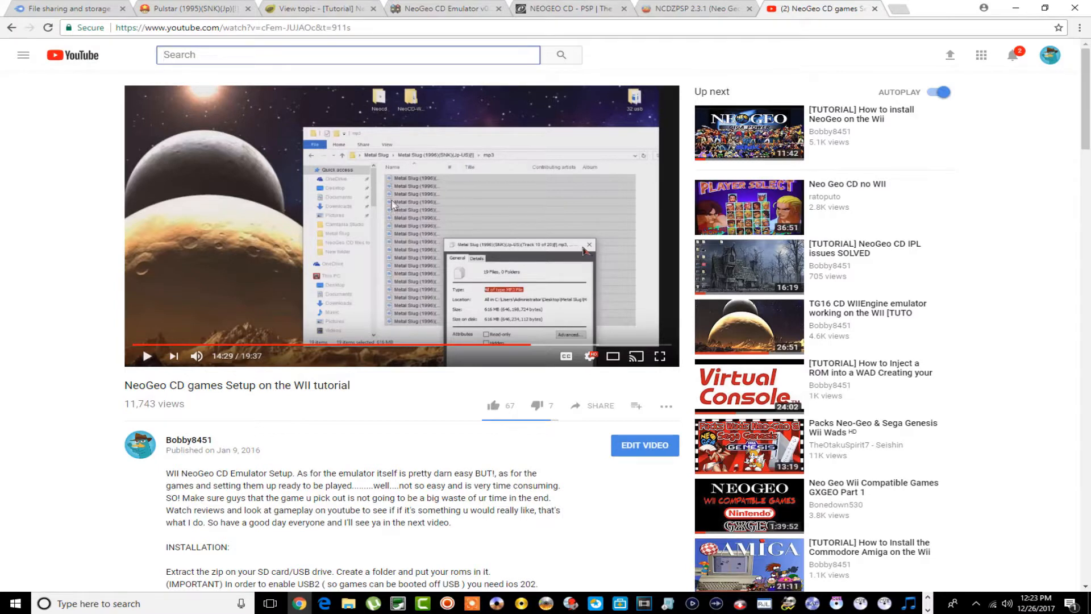
mouse_move(381, 198)
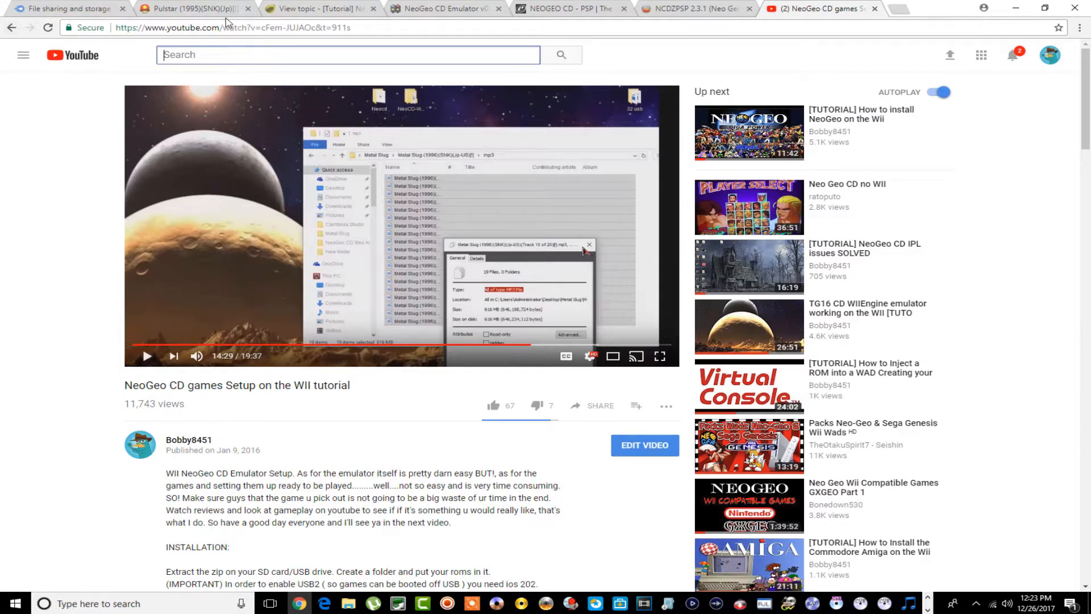
mouse_move(1015, 8)
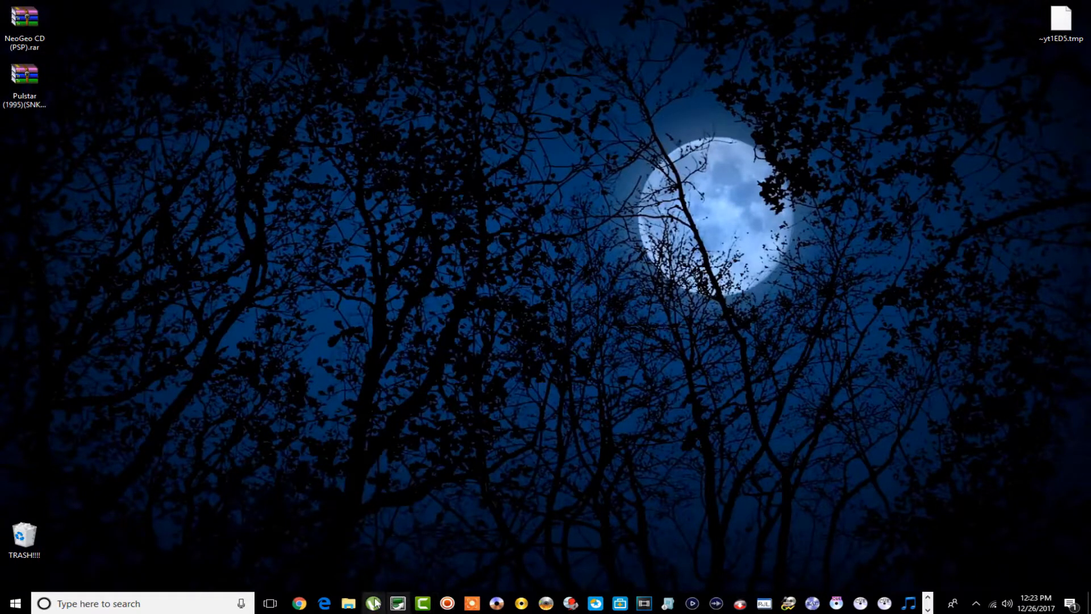
Browse This PC into the AREA51 PSP (N:) memory card's PSP > GAME folder.
left_click(348, 603)
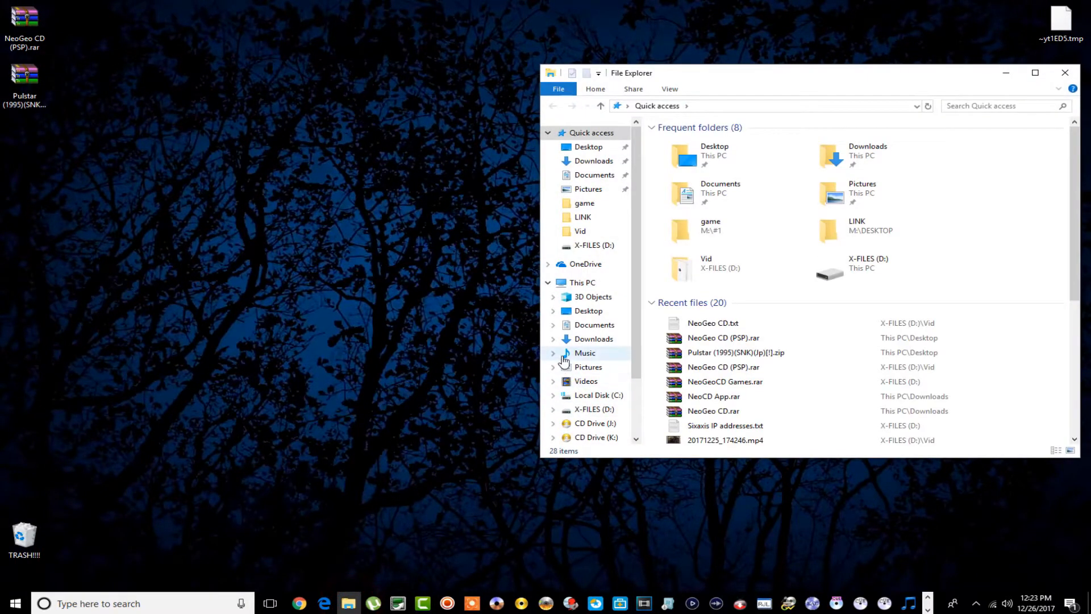
left_click(581, 282)
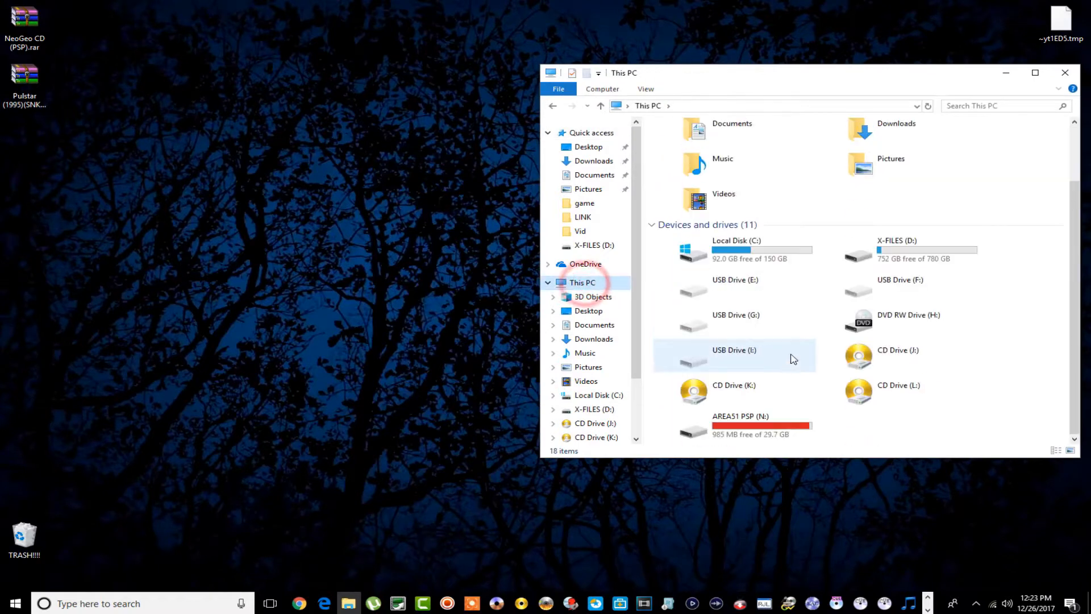
double_click(739, 424)
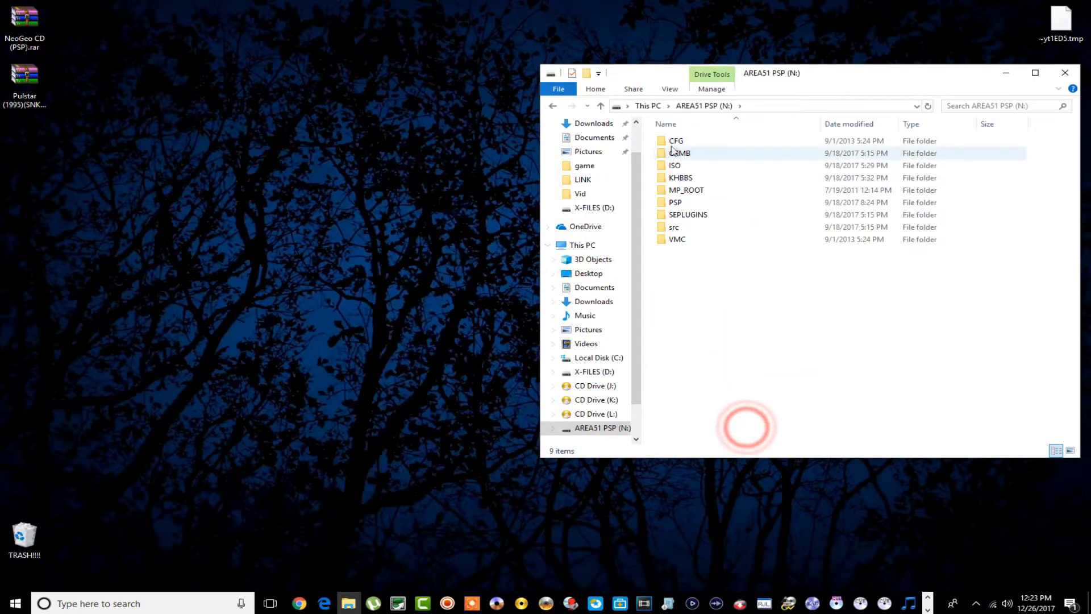
left_click(674, 202)
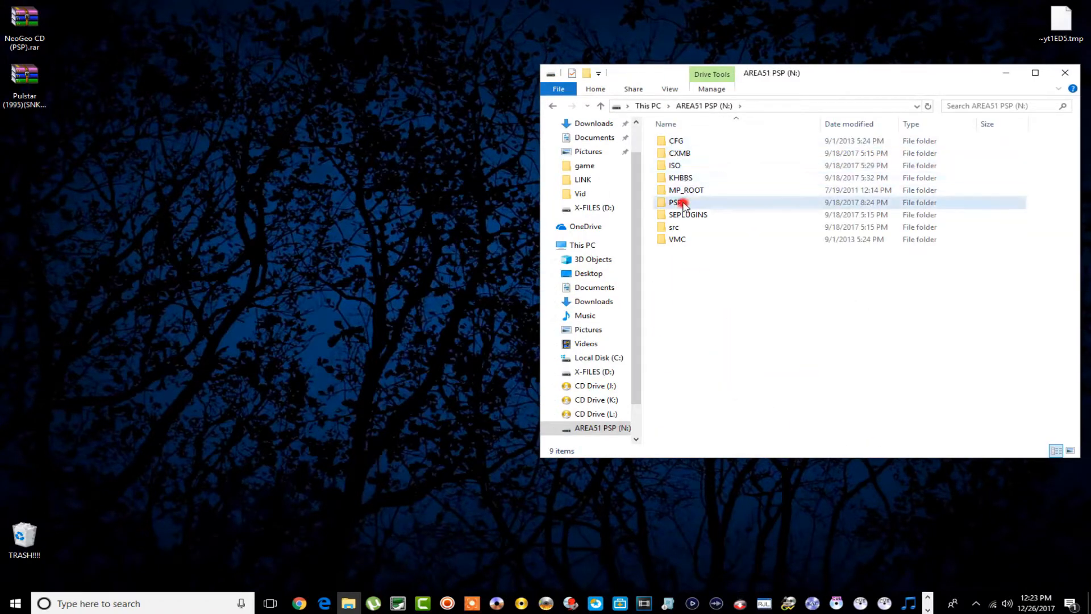
double_click(675, 202)
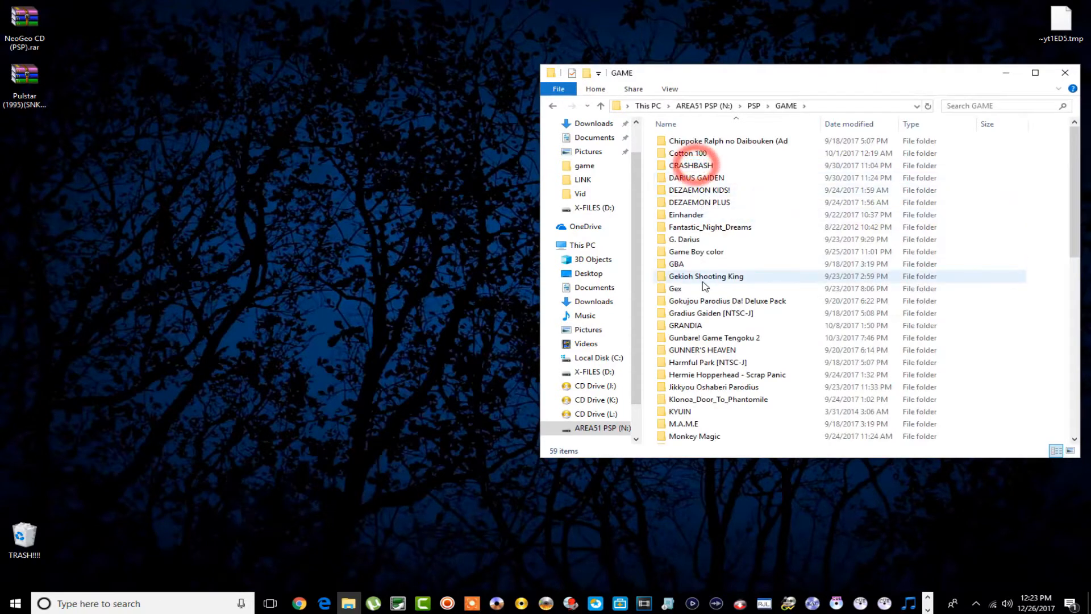
Enter the NeoGeo CD emulator's roms folder and scroll through its 89 game folders.
scroll("down", 3)
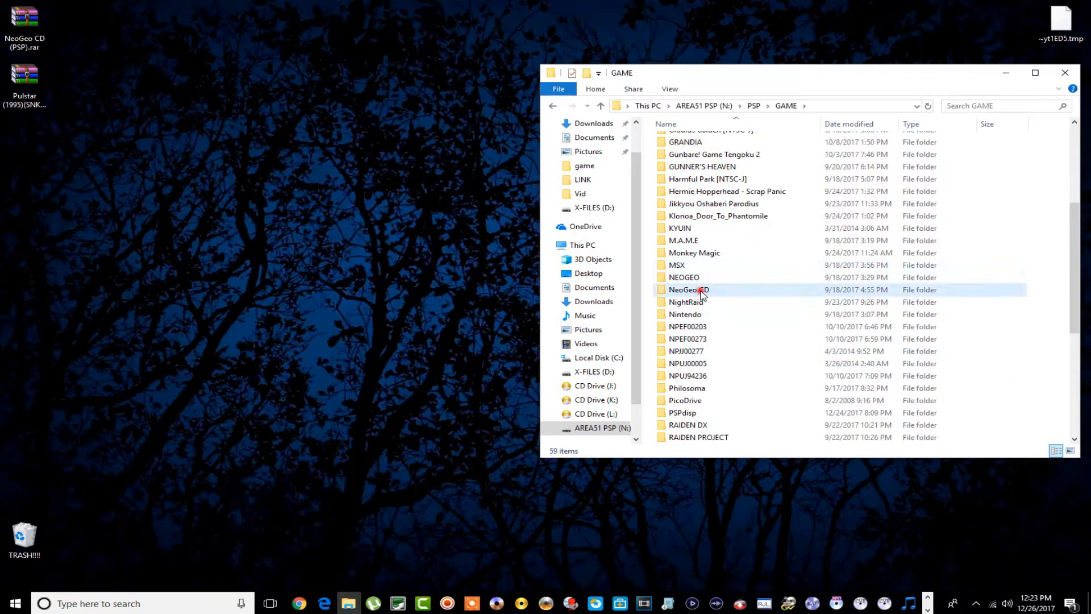
double_click(688, 289)
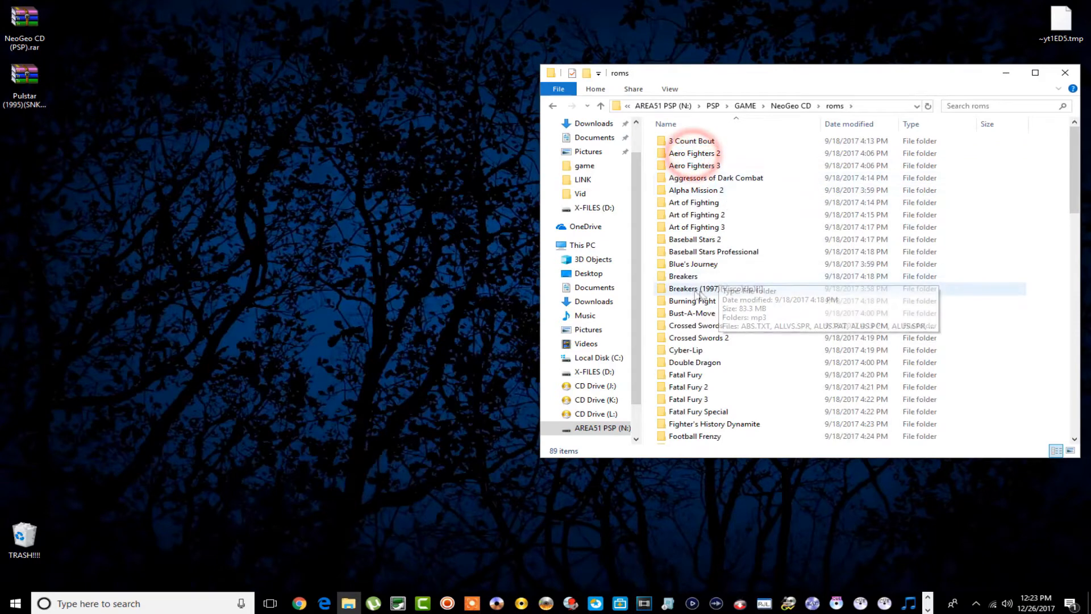
scroll("down", 3)
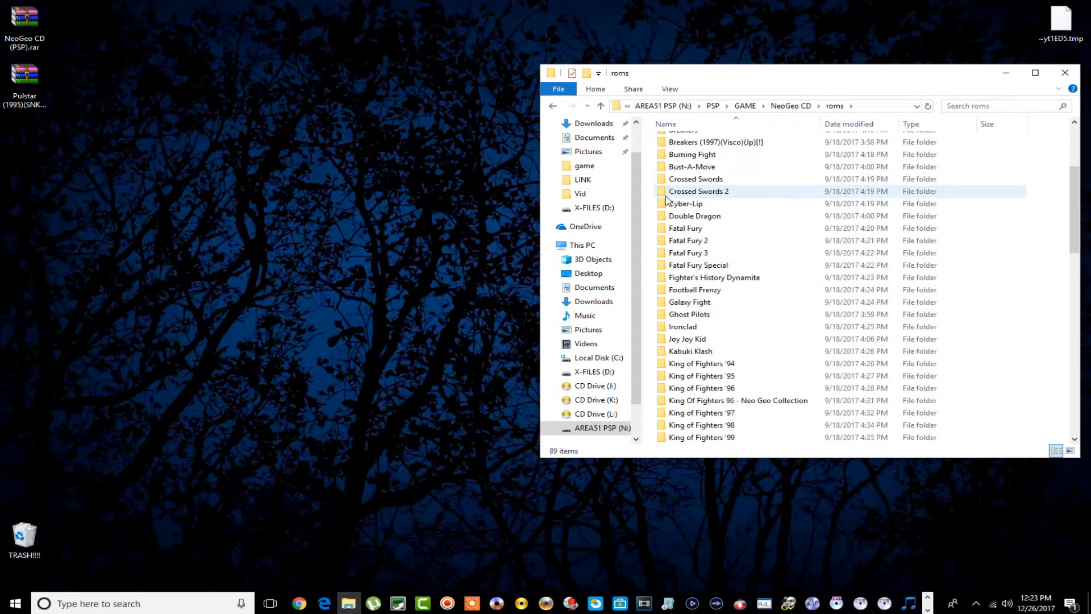
scroll("down", 3)
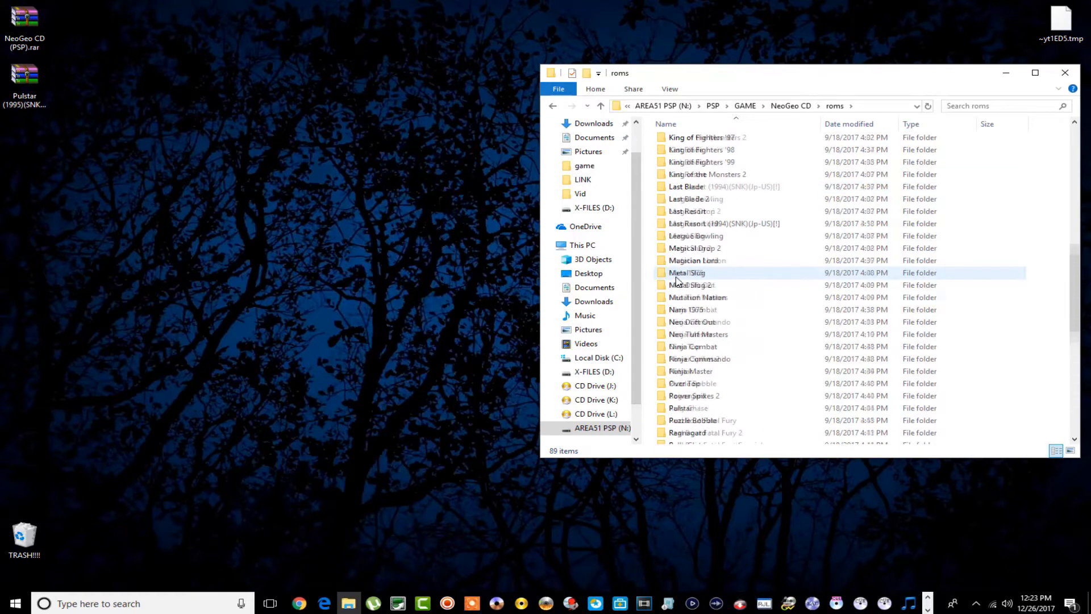
scroll("up", 3)
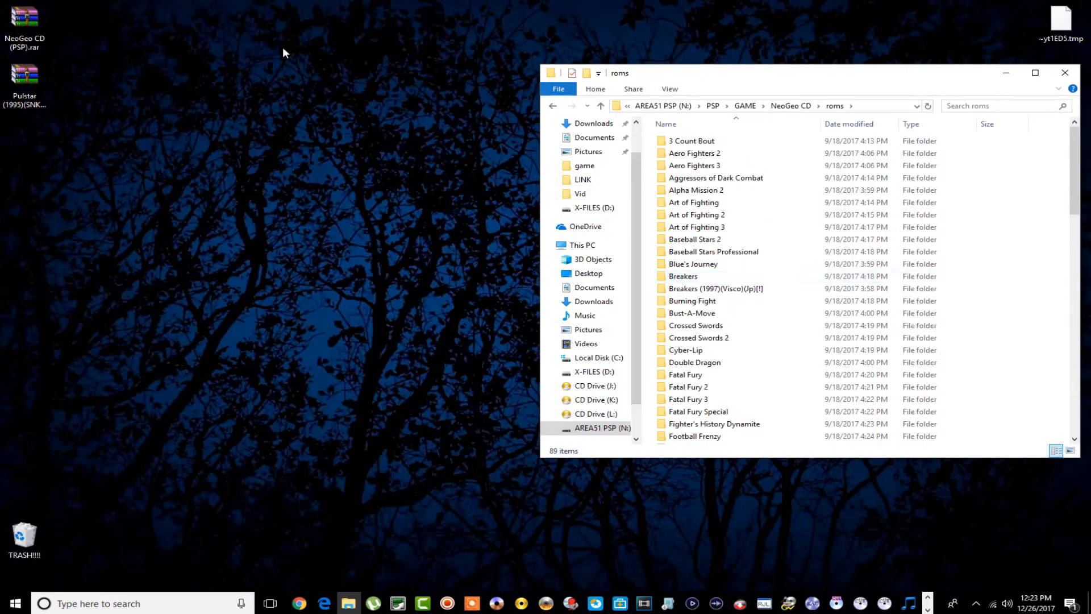
Open Pulstar (1995)(SNK)(Jp)[!].zip in WinRAR and scroll through its 22 files.
left_click_drag(24, 73, 320, 91)
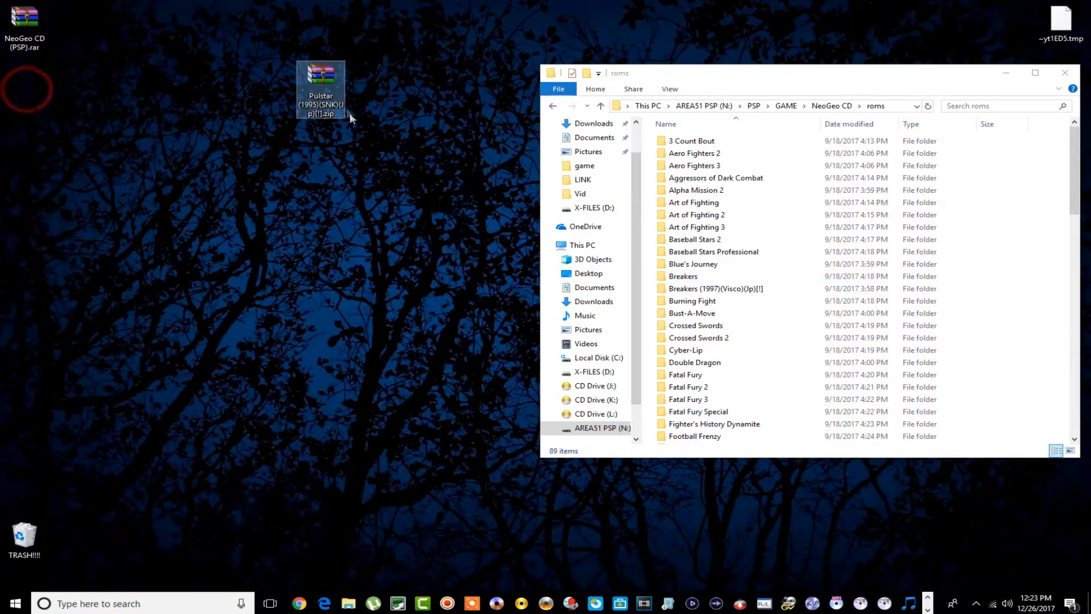
double_click(321, 70)
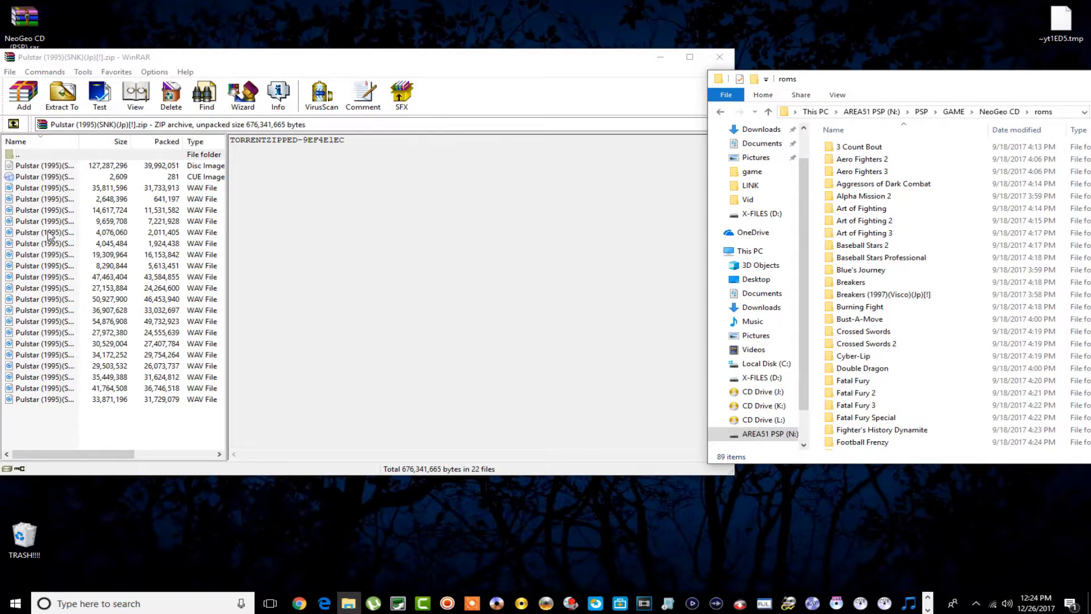
mouse_move(184, 272)
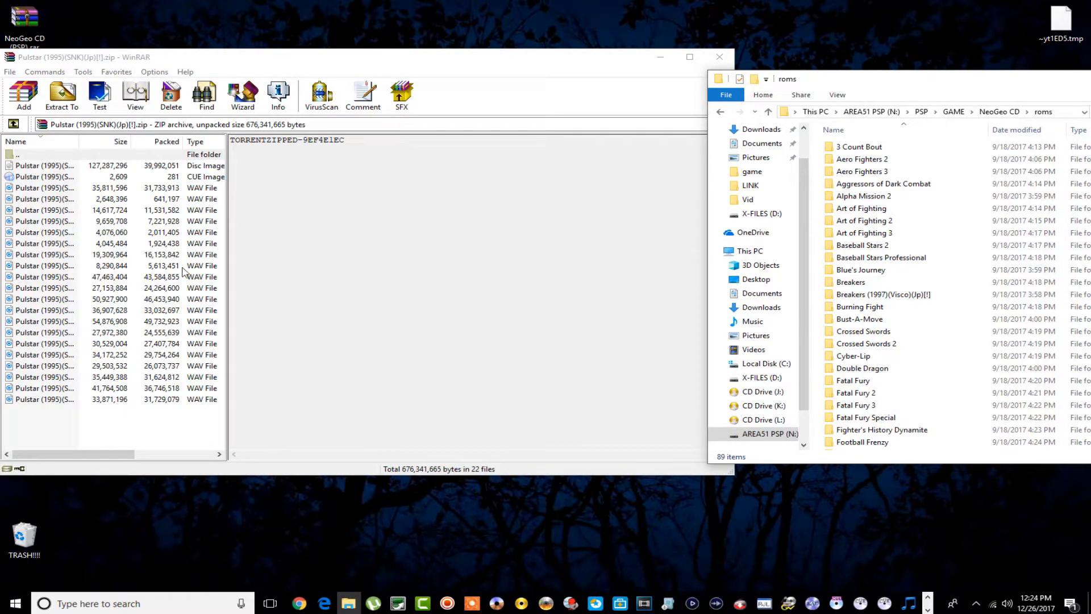
mouse_move(882, 257)
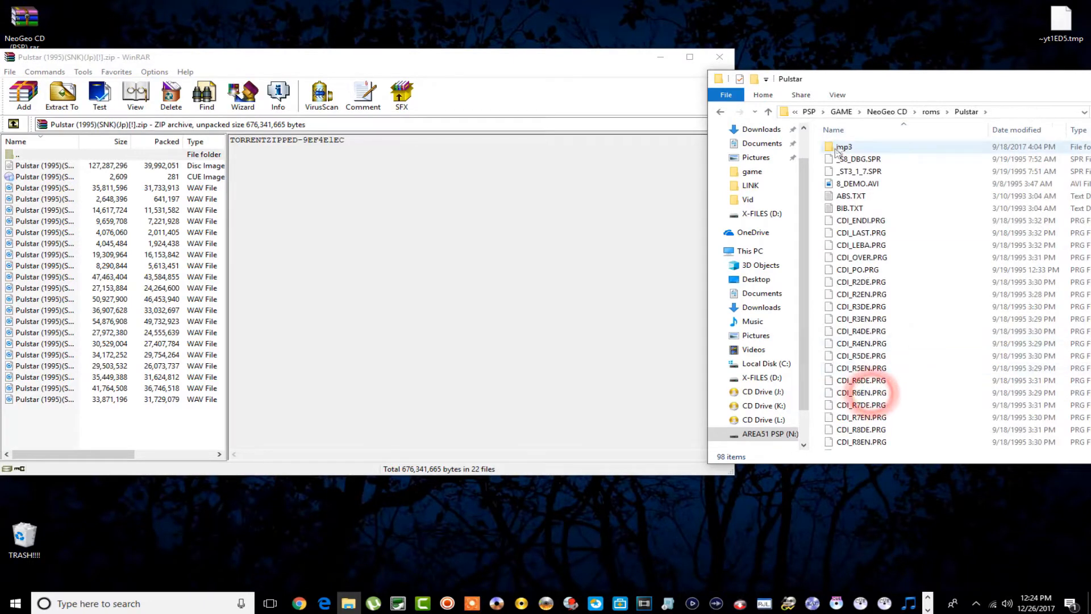
scroll("down", 3)
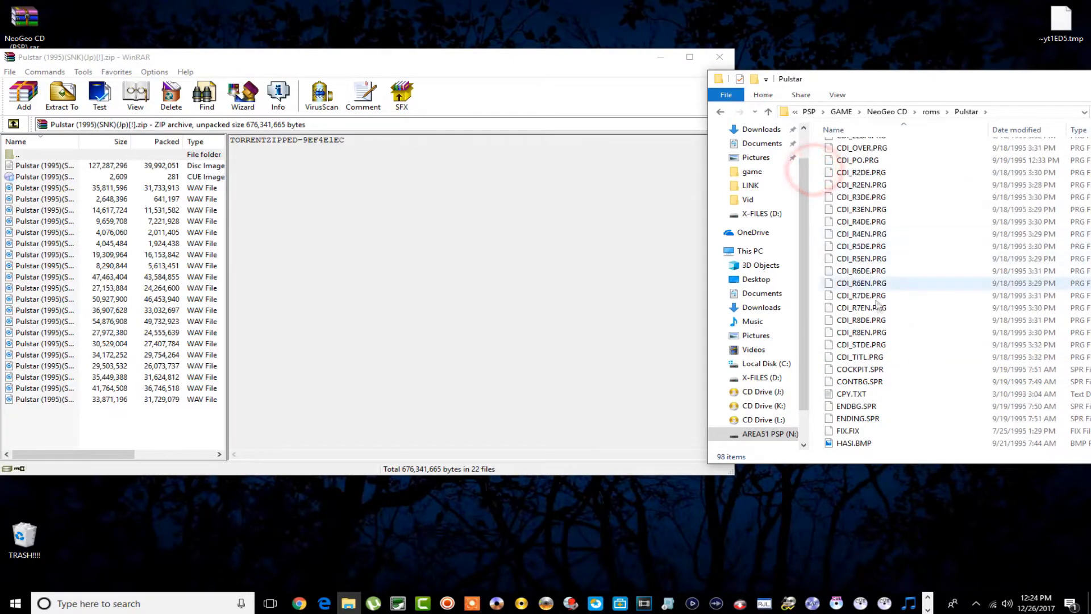
scroll("down", 3)
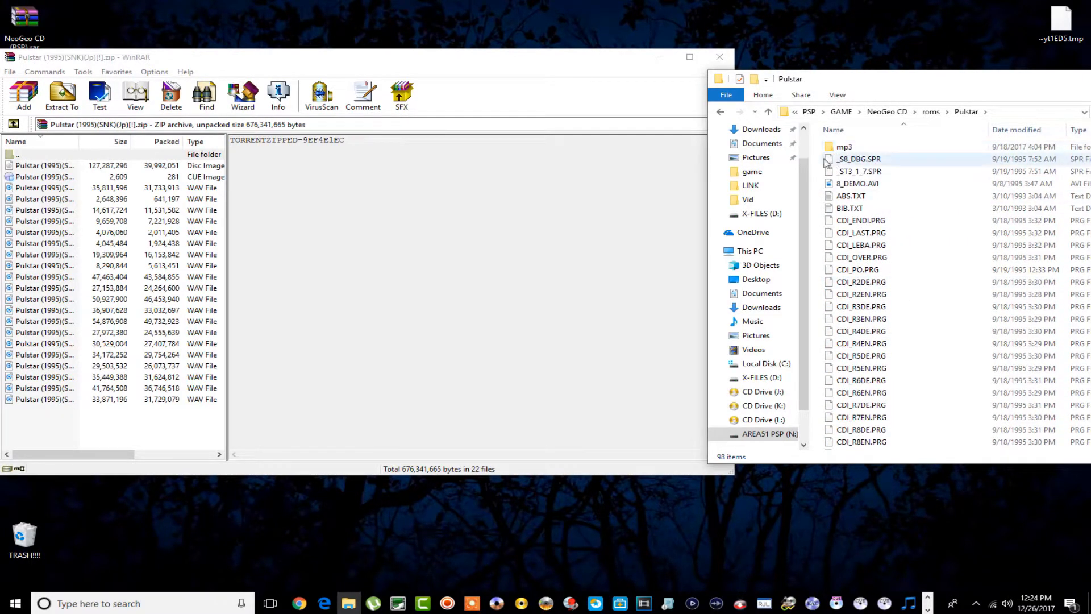
Inspect the PSP Pulstar folder's mp3 tracks, then go back to the roms folder.
double_click(844, 146)
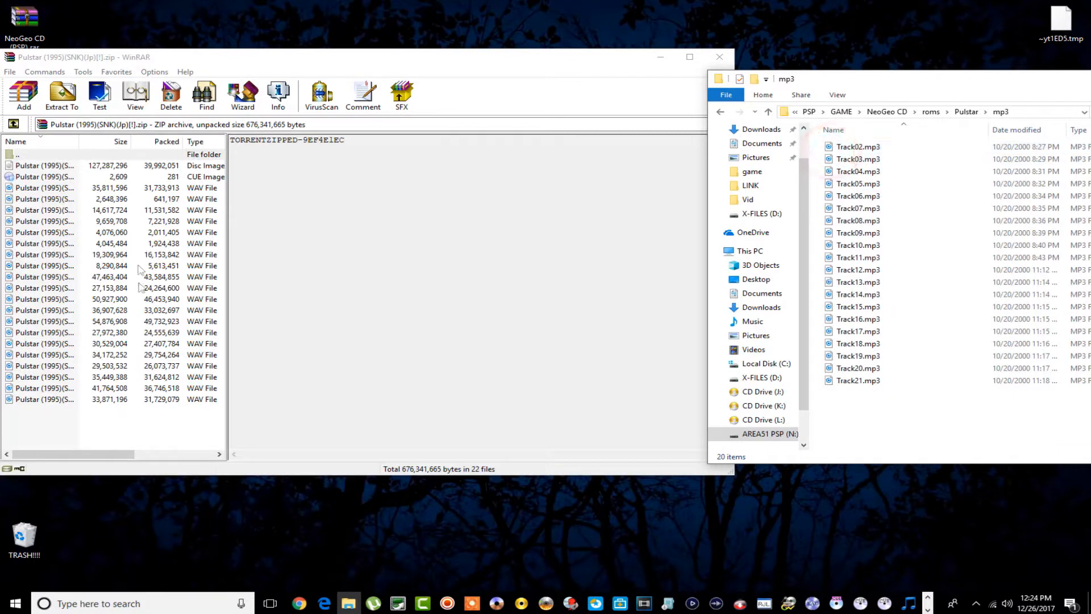
left_click(857, 159)
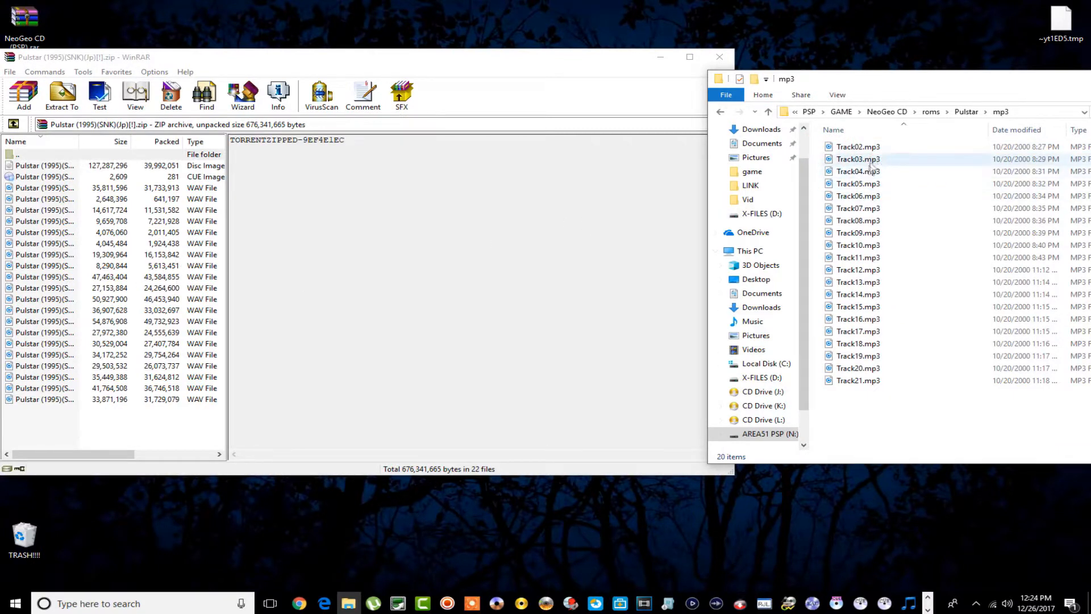
mouse_move(858, 147)
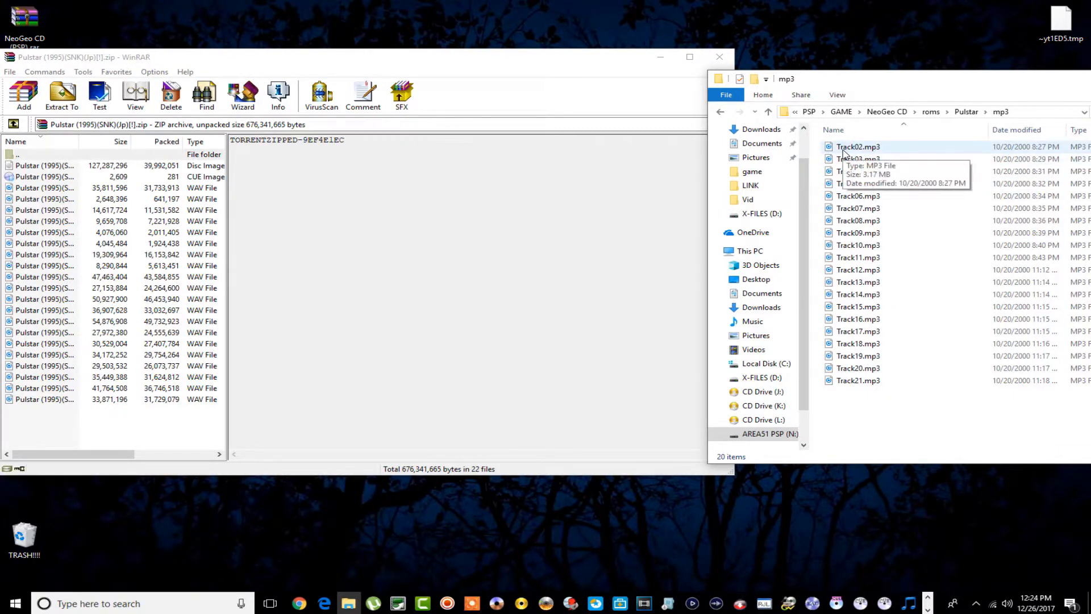
mouse_move(865, 398)
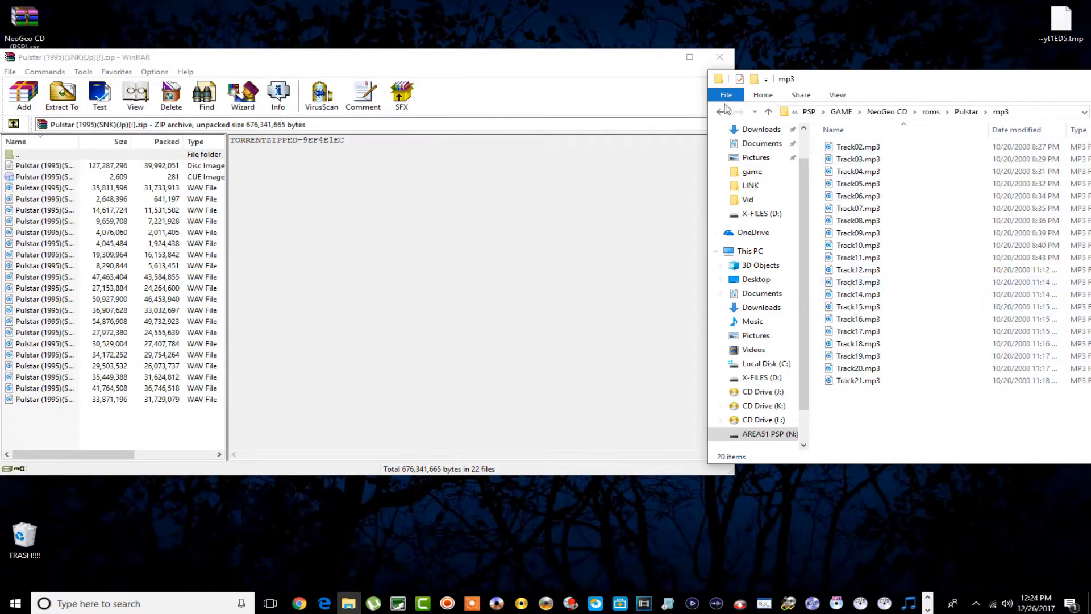
left_click(721, 112)
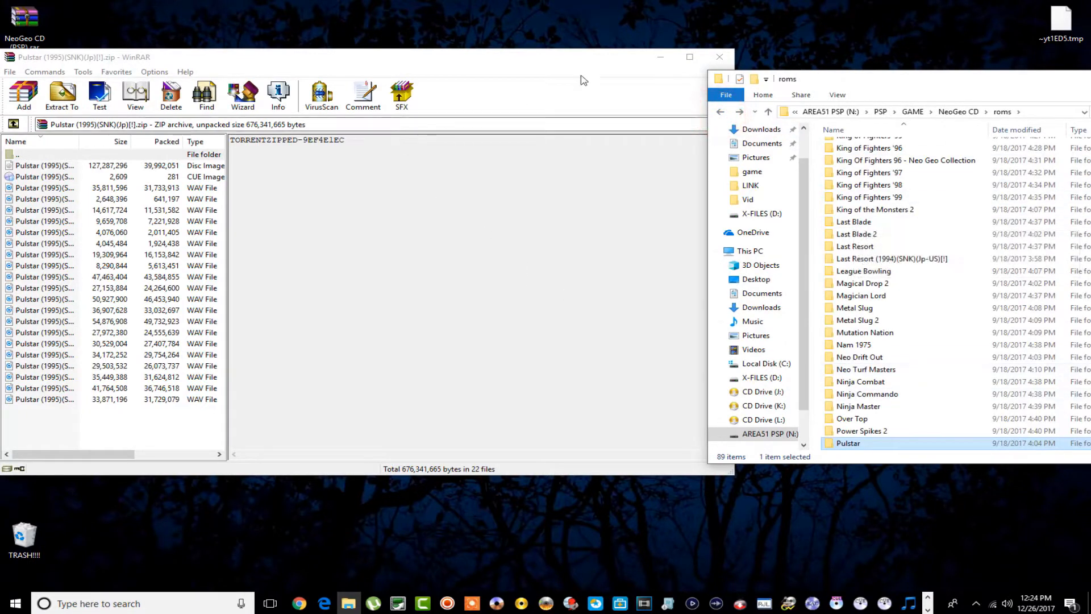
Close WinRAR, check the Pulstar folder's context menu, and go up toward the GAME folder.
left_click(718, 56)
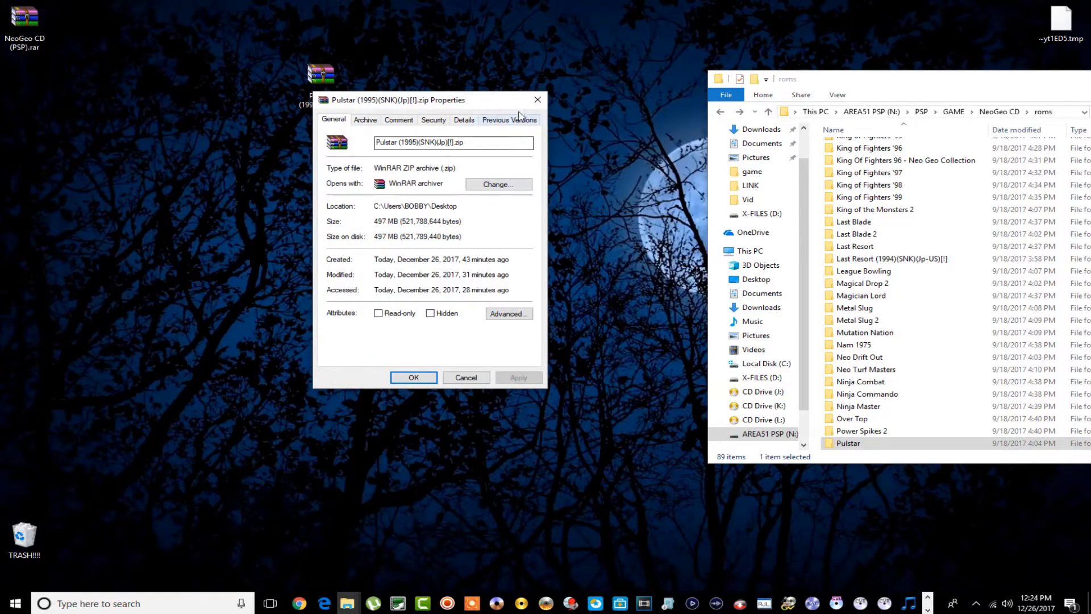
right_click(848, 443)
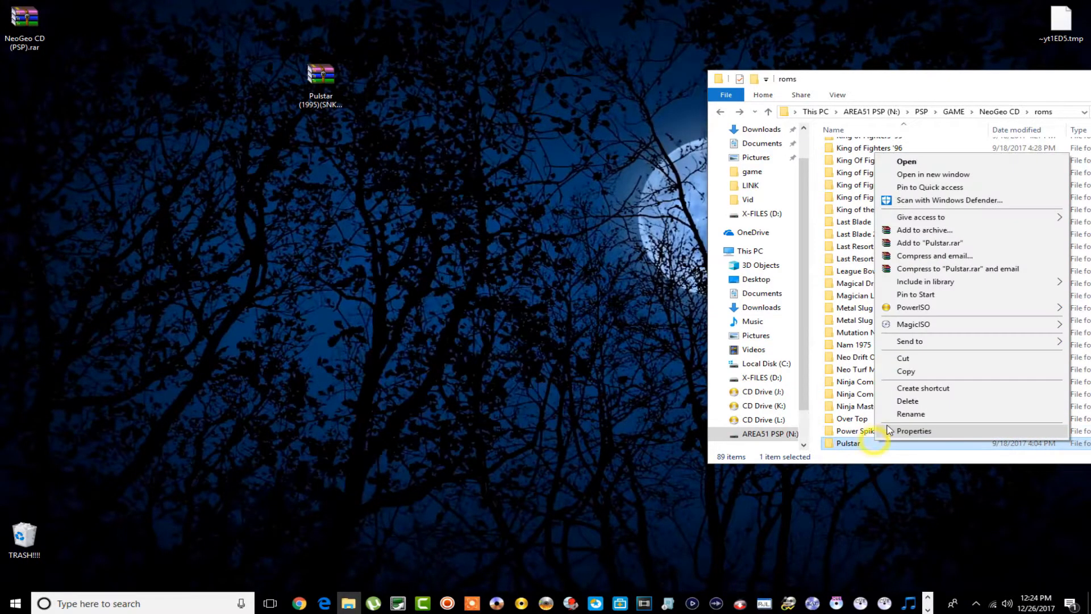
left_click(914, 431)
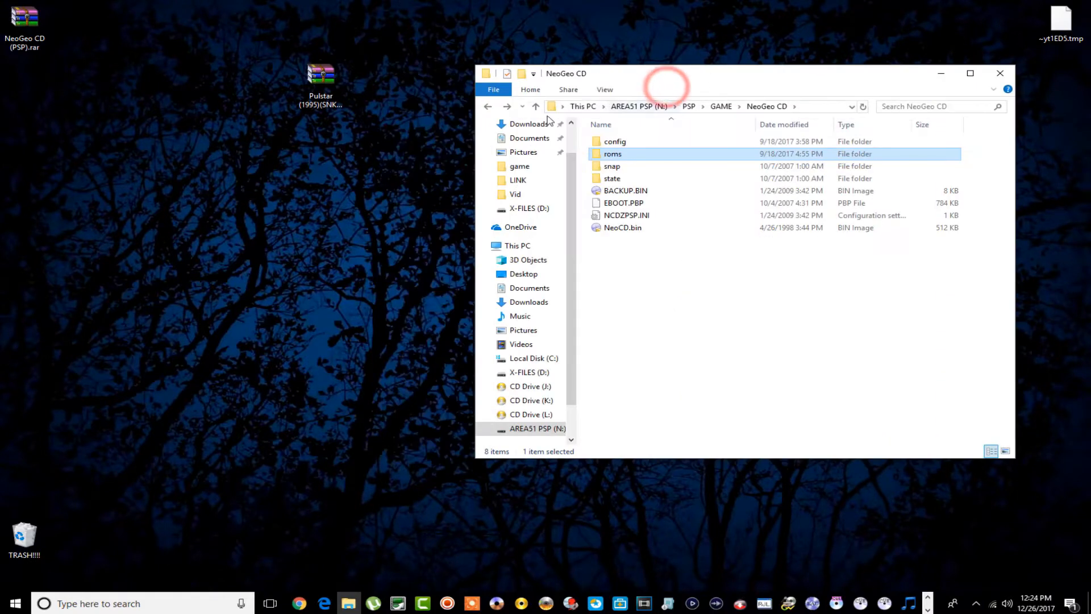
left_click(488, 107)
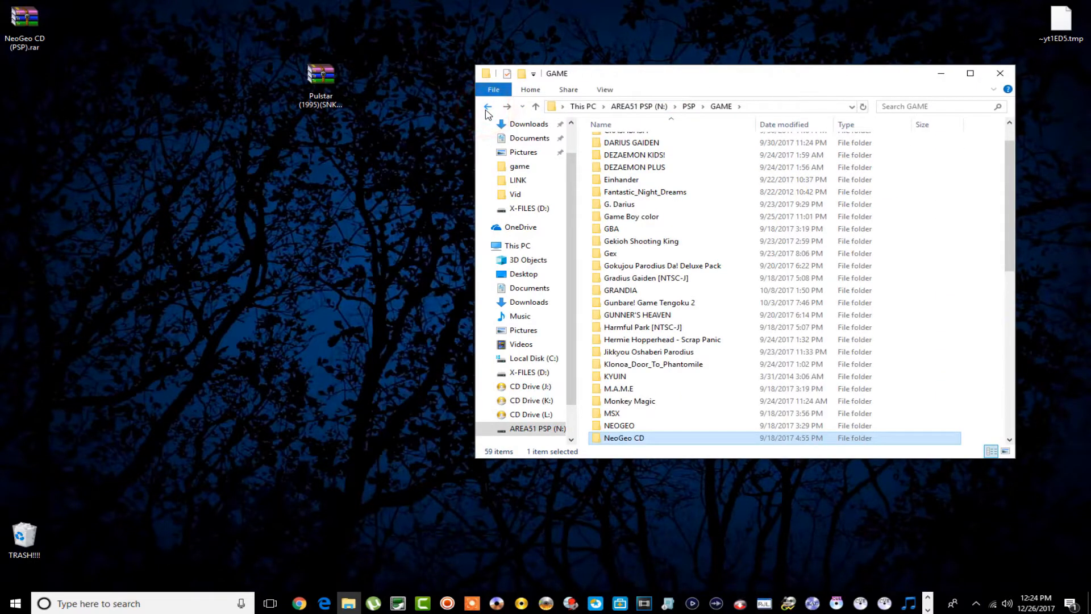
Extract NeoGeo CD (PSP).rar to its own desktop folder and open the NeoGeo CD emulator files.
left_click(487, 107)
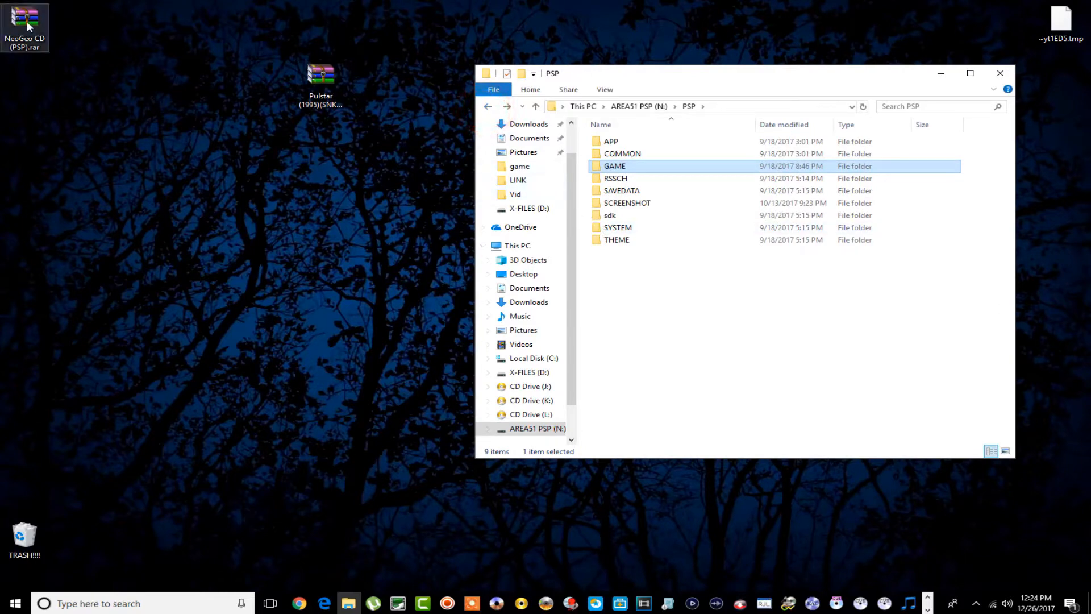
right_click(24, 24)
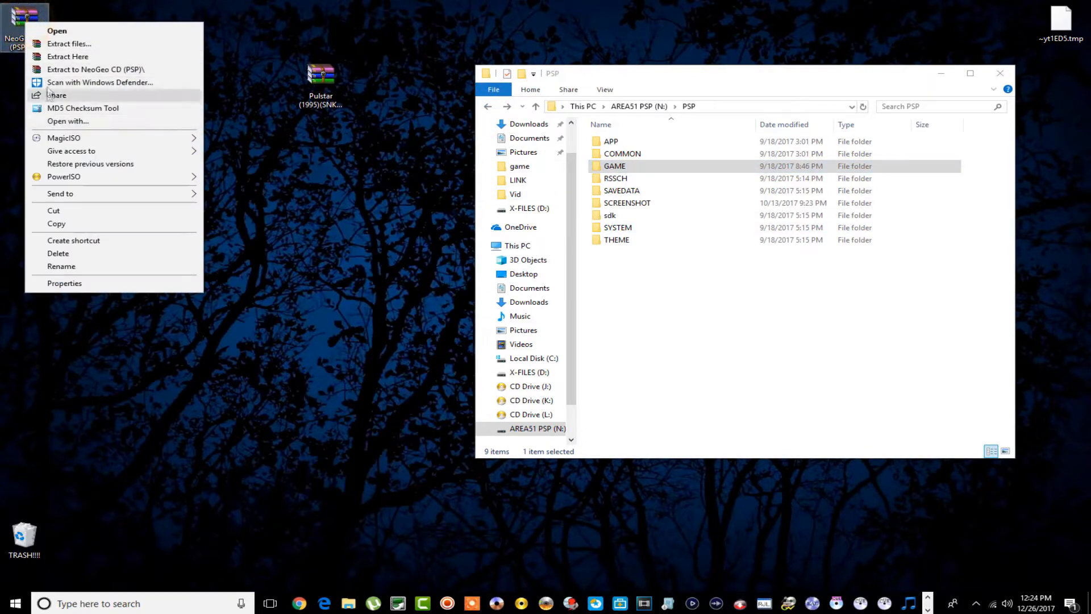
left_click(70, 43)
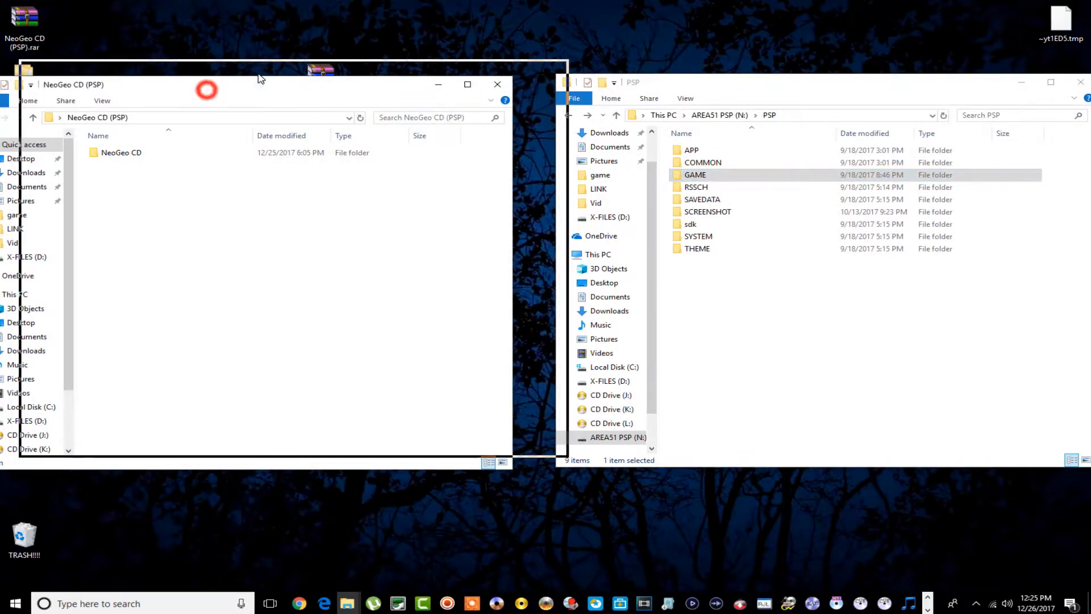
double_click(122, 152)
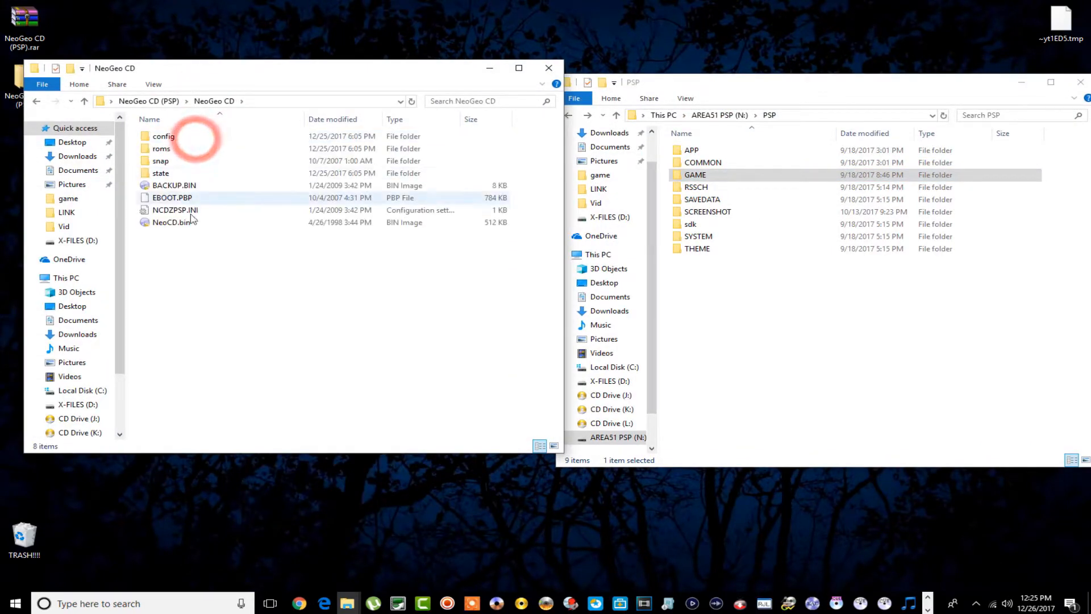
double_click(161, 148)
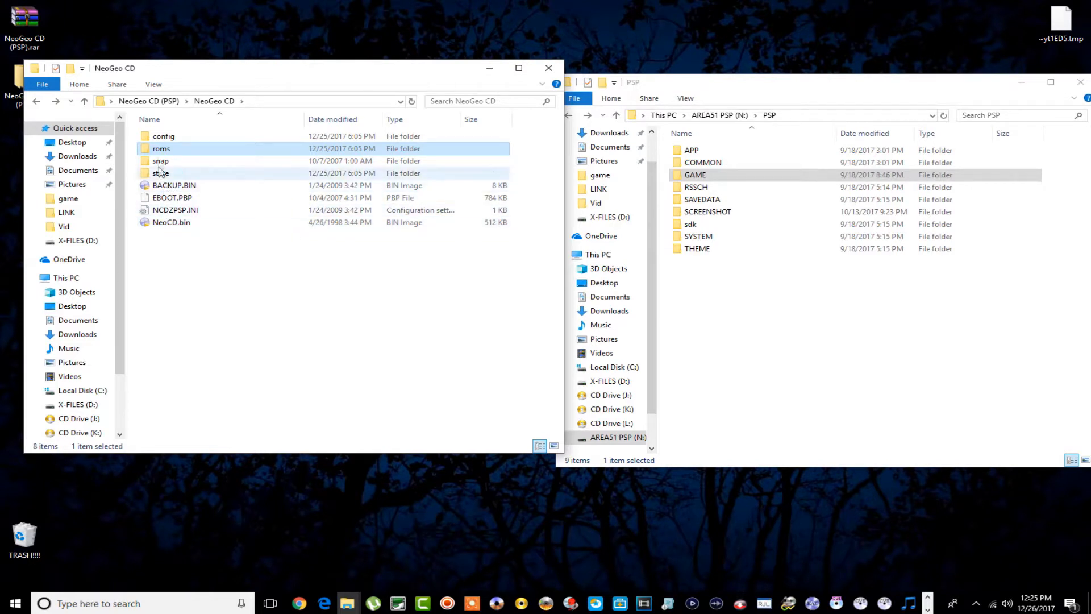
mouse_move(160, 173)
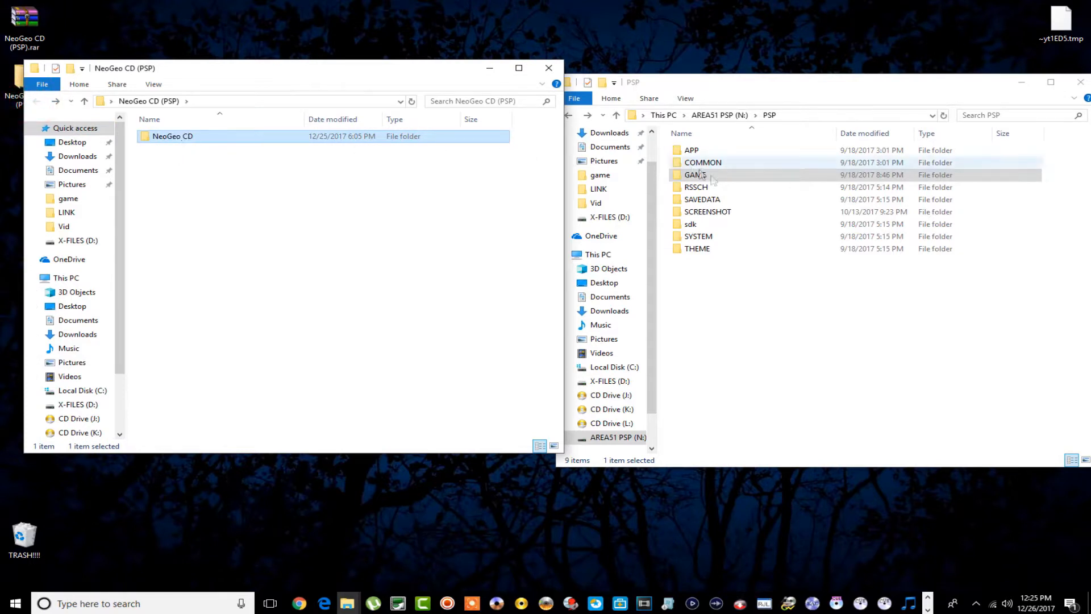
Drag the NeoGeo CD folder into the PSP GAME folder and close the Explorer windows.
left_click(695, 175)
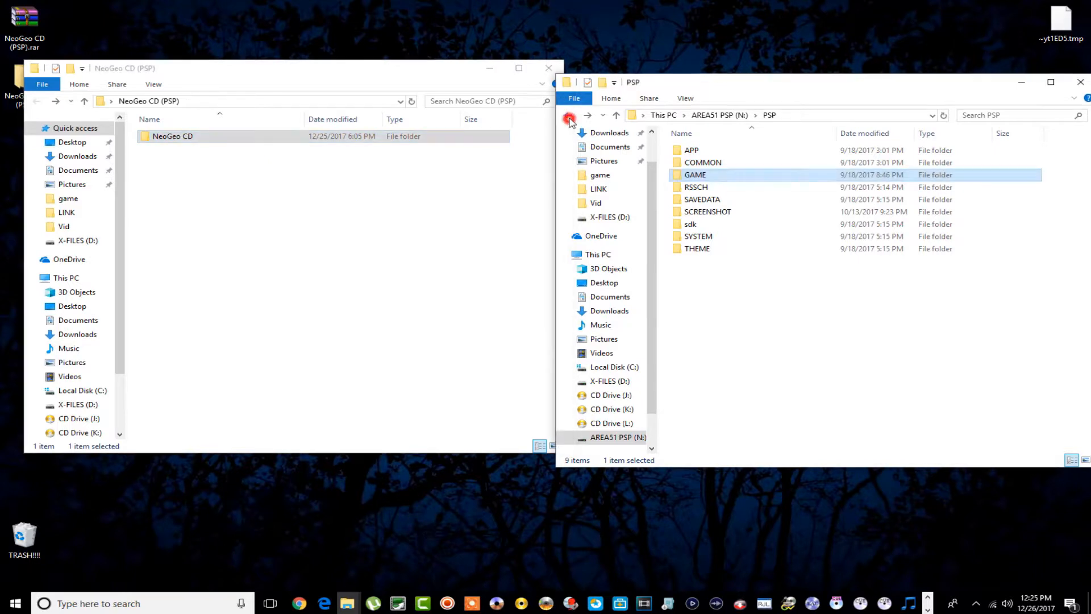
left_click(569, 115)
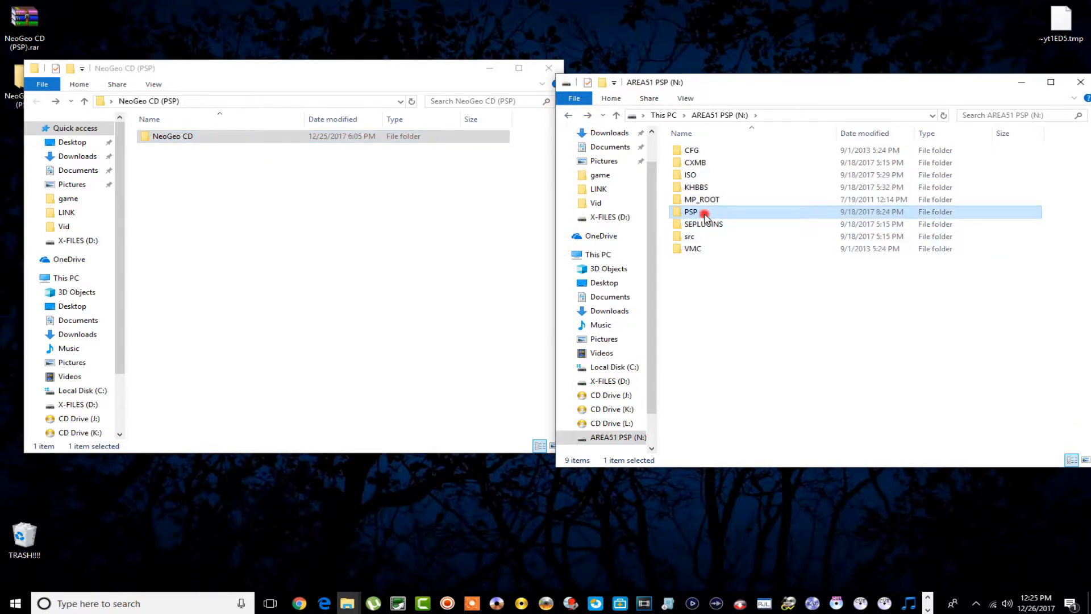
double_click(691, 211)
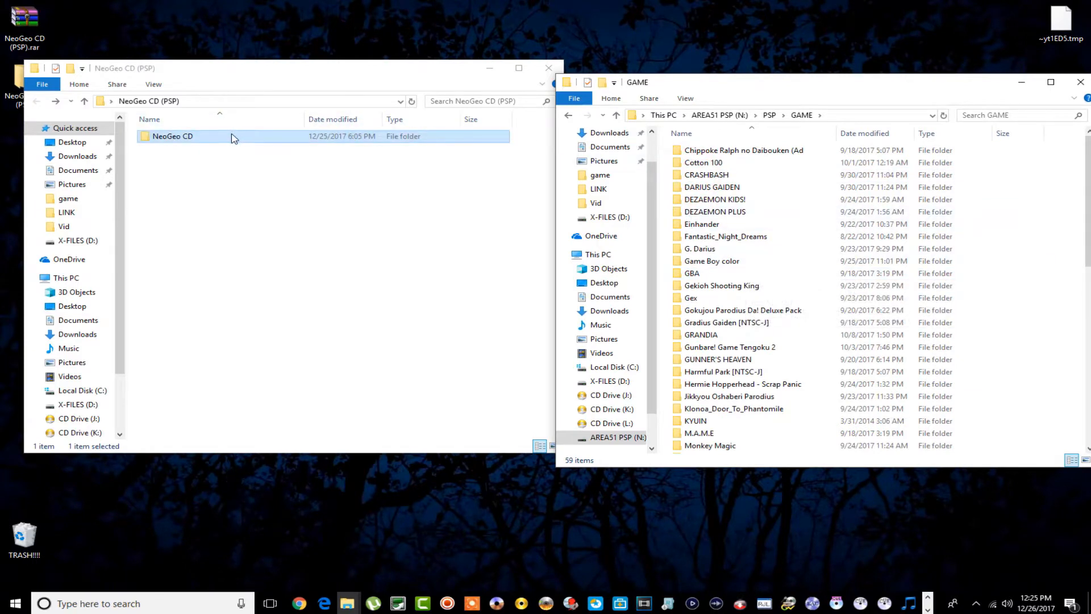
left_click_drag(233, 135, 661, 209)
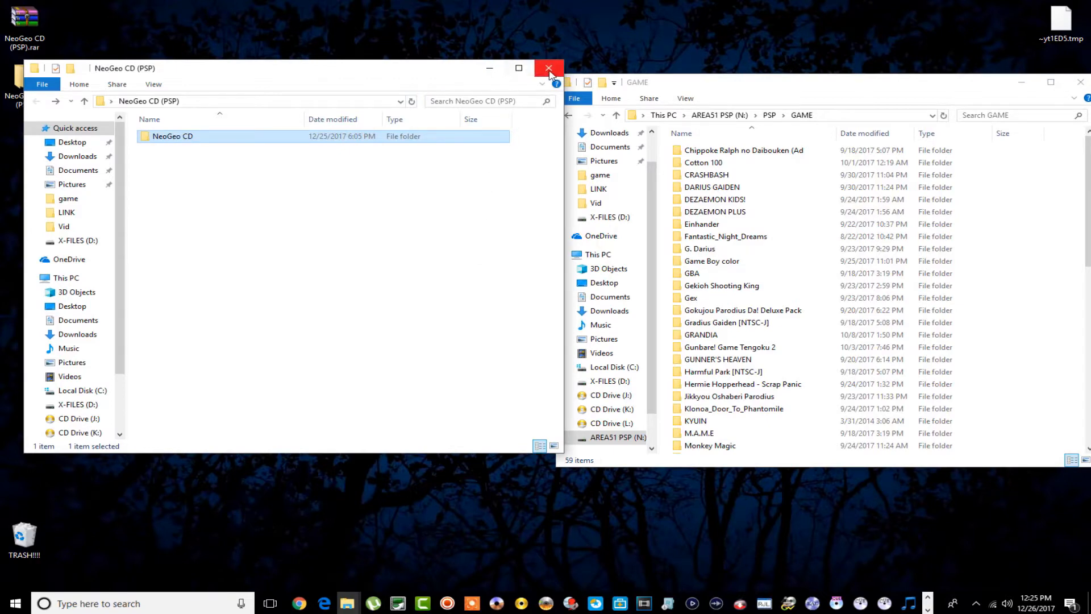
left_click(549, 68)
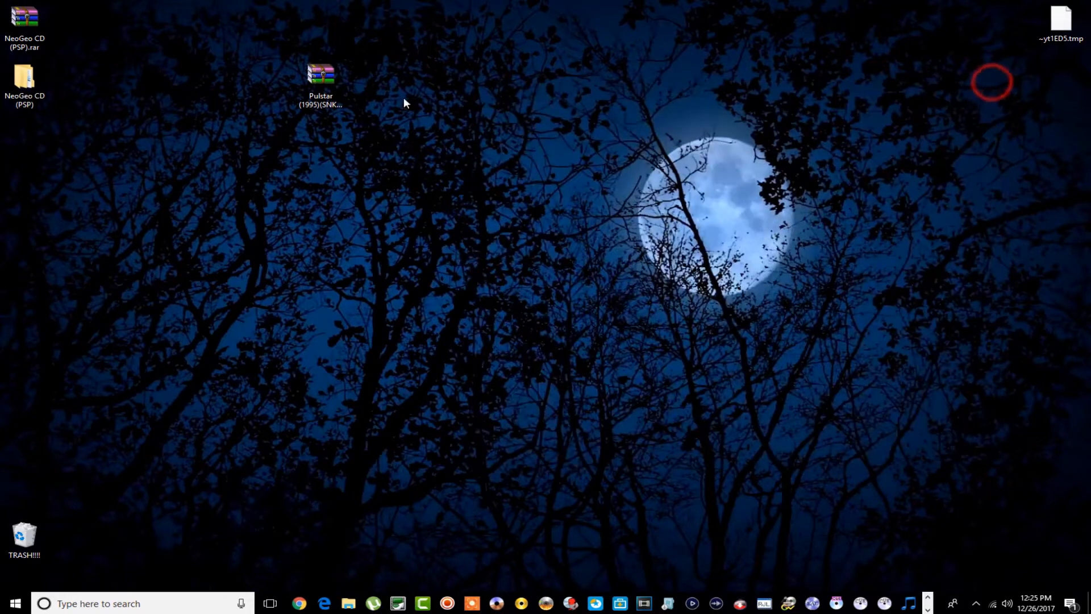
Move the Pulstar zip icon to the left column beneath the NeoGeo CD (PSP) folder.
left_click_drag(320, 76, 24, 147)
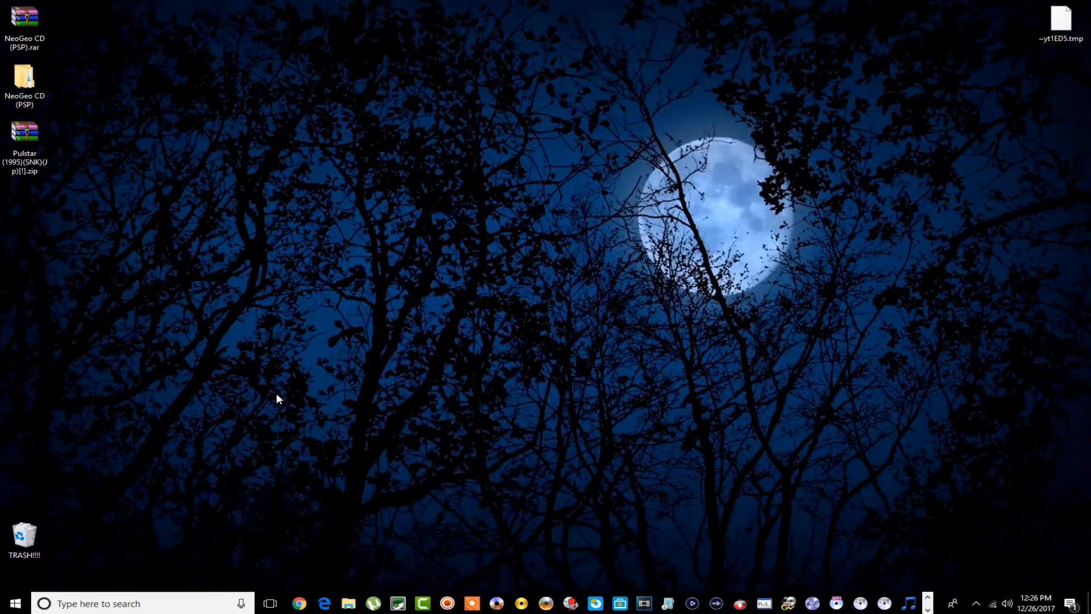
mouse_move(283, 423)
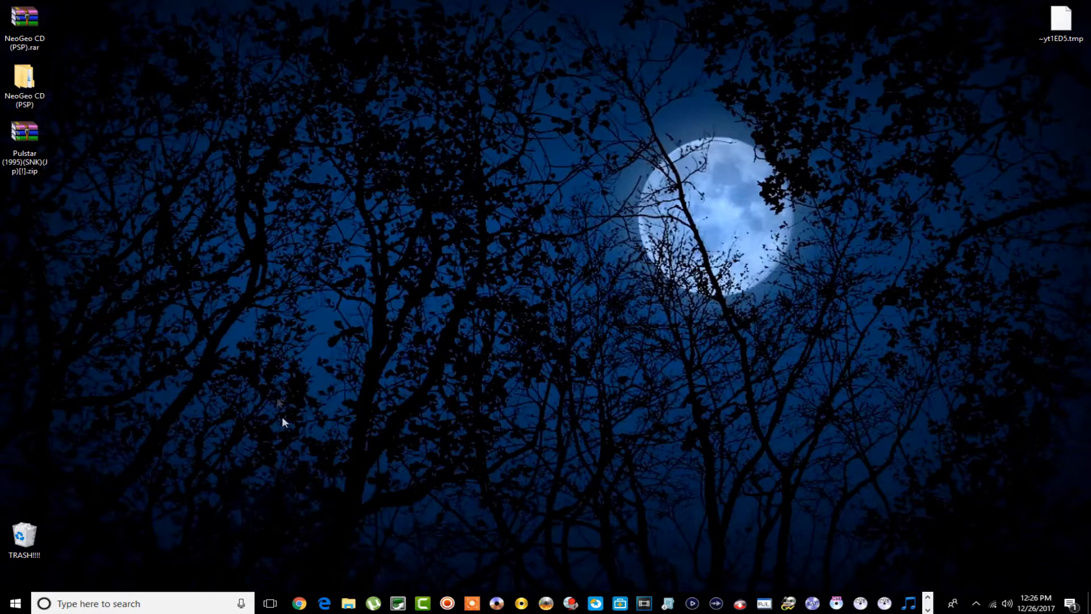
mouse_move(292, 455)
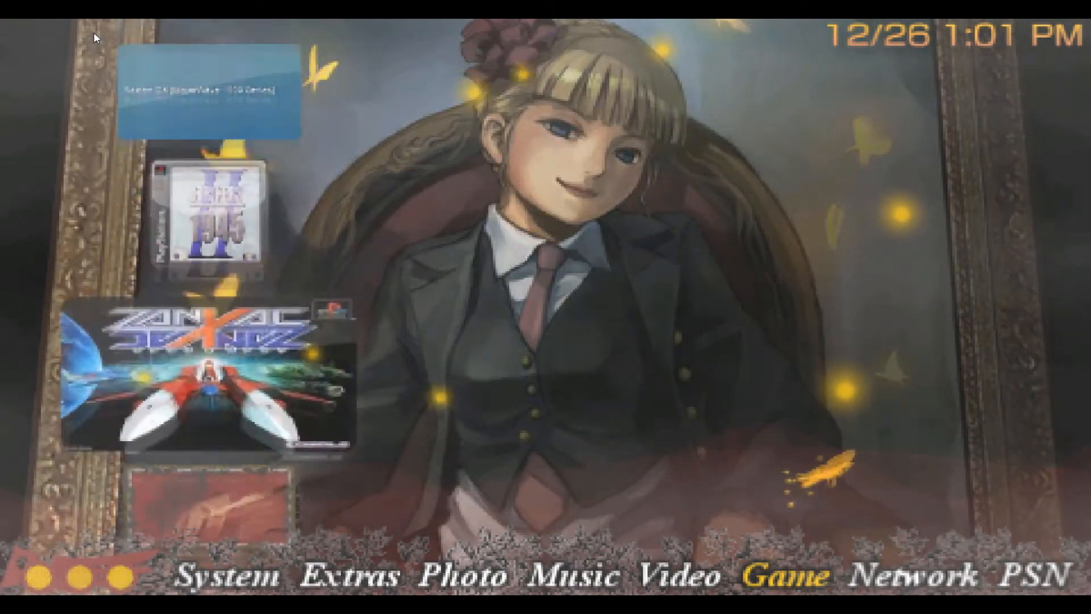
Scroll the PSP's NeoGeo CD ROMS folder list mirrored in RemoteJoyLite.
scroll("down", 3)
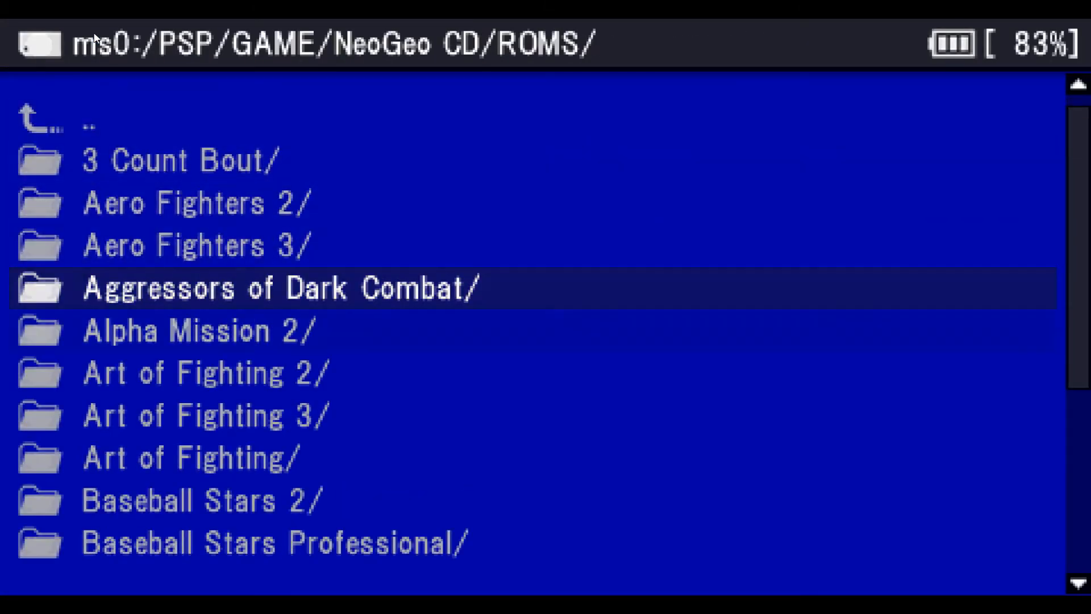
Launch Aggressors of Dark Combat from the ROMS list.
scroll("down", 3)
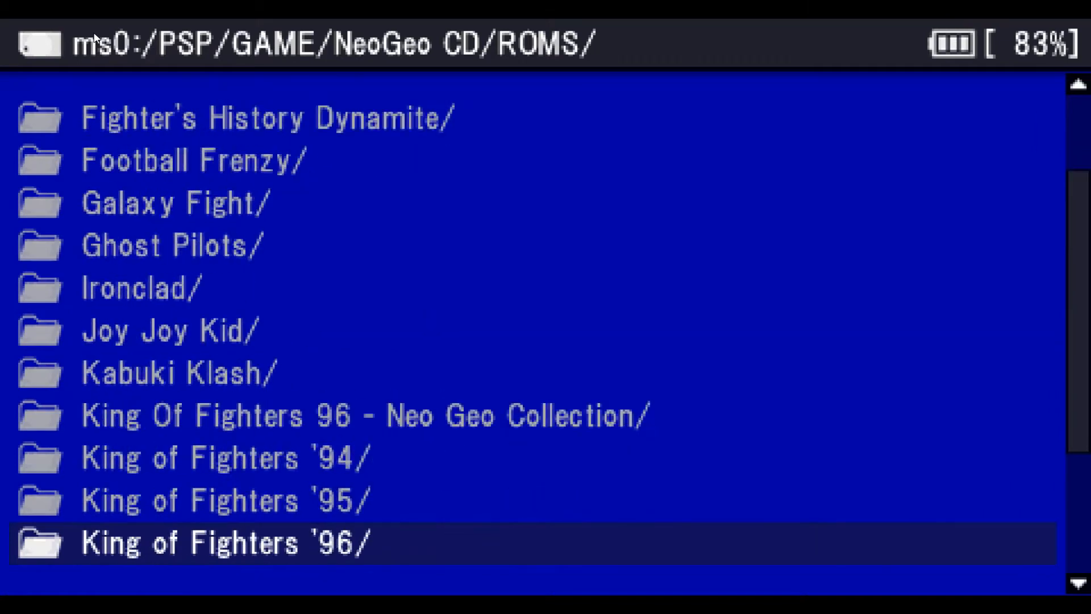
scroll("down", 3)
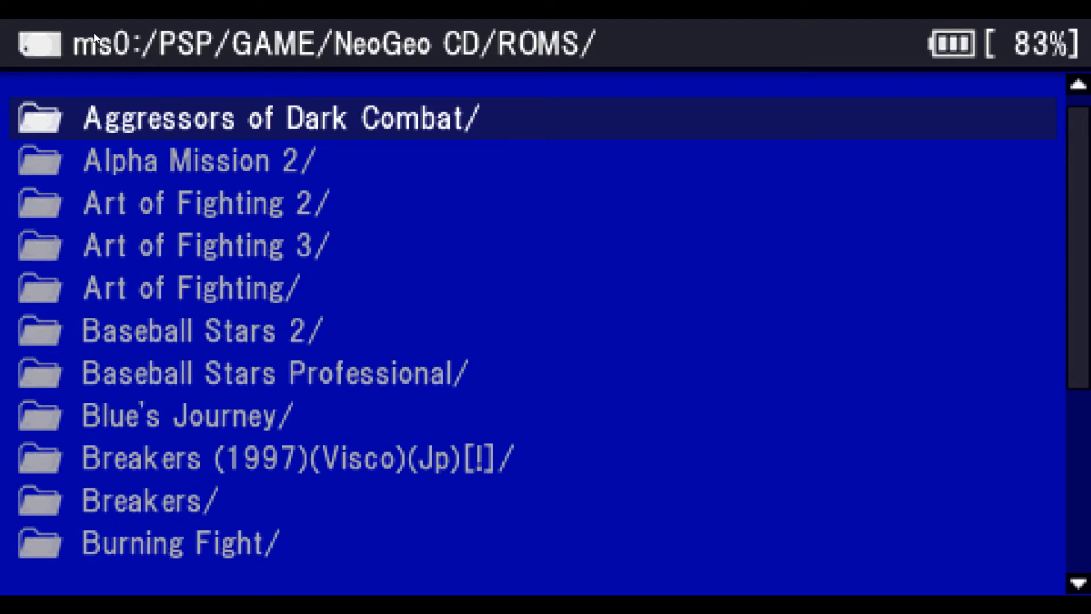
key("Down")
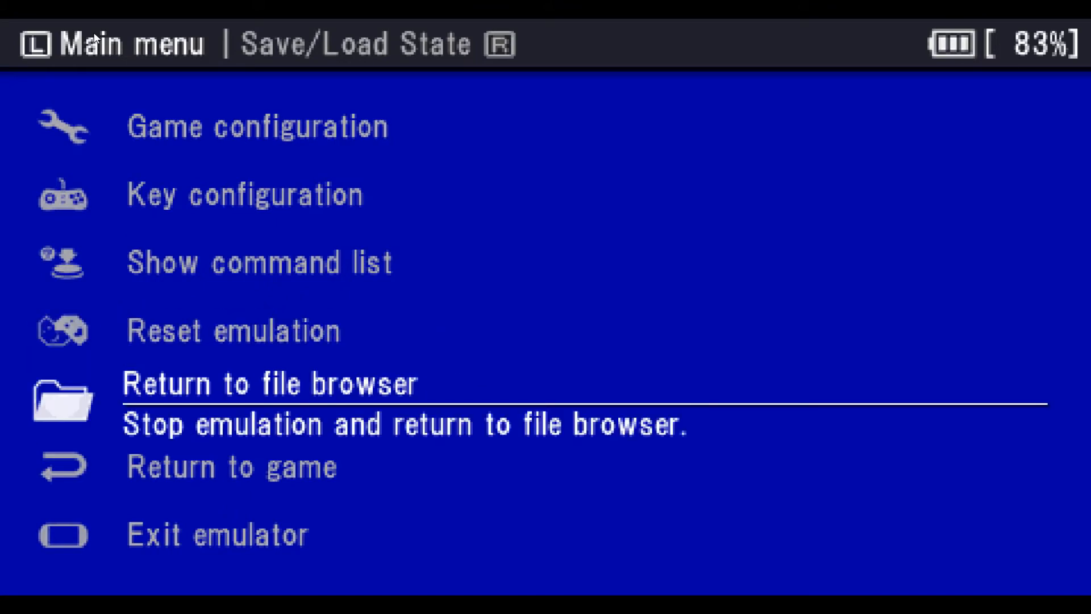
Return to the file browser and scroll the ROMS list down toward Last Blade 2.
left_click(267, 382)
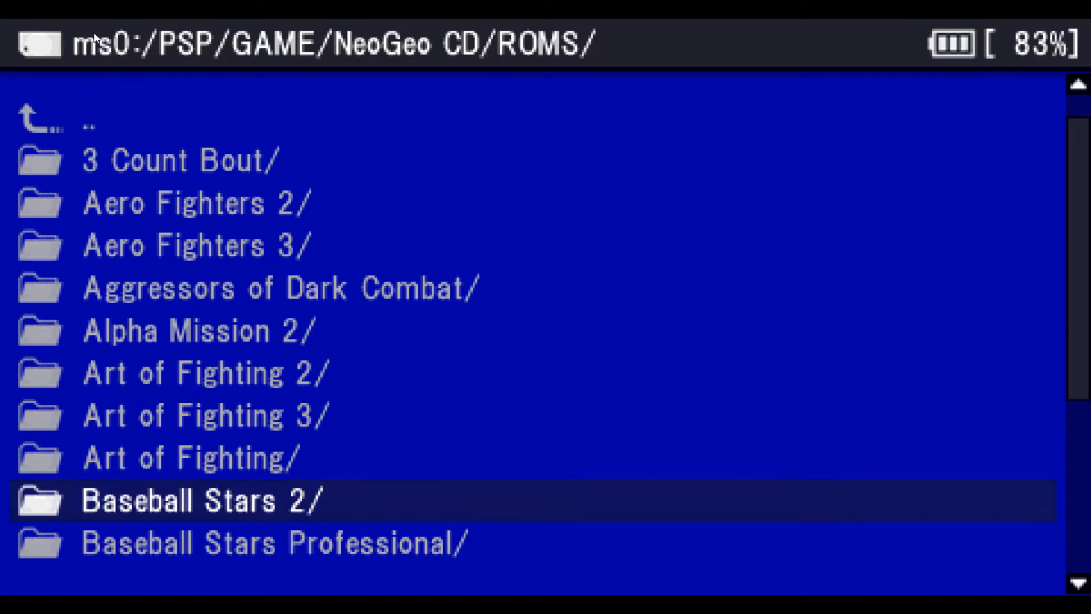
scroll("down", 3)
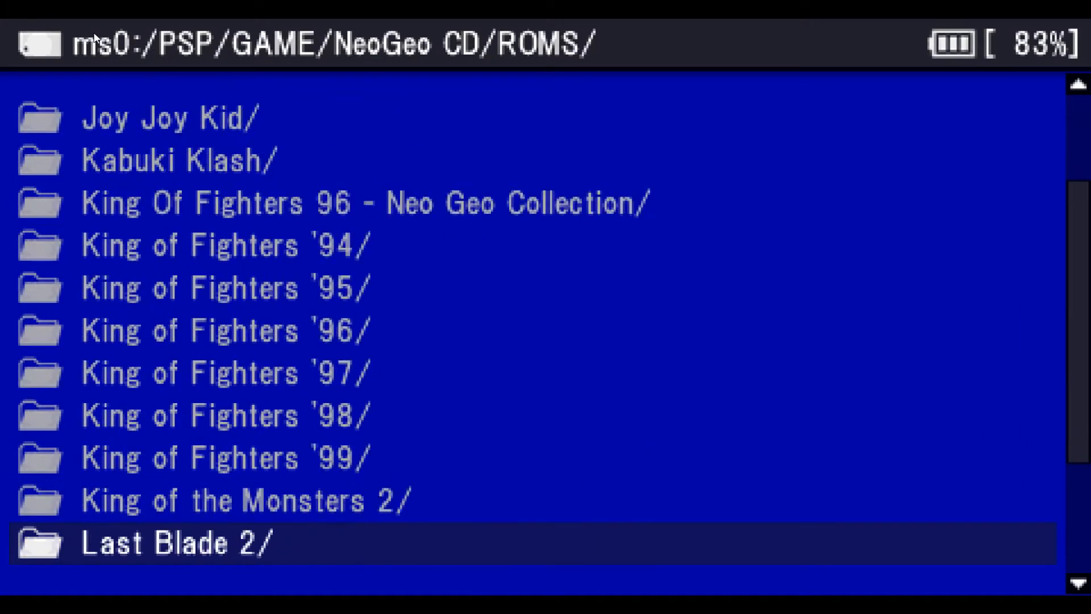
scroll("down", 3)
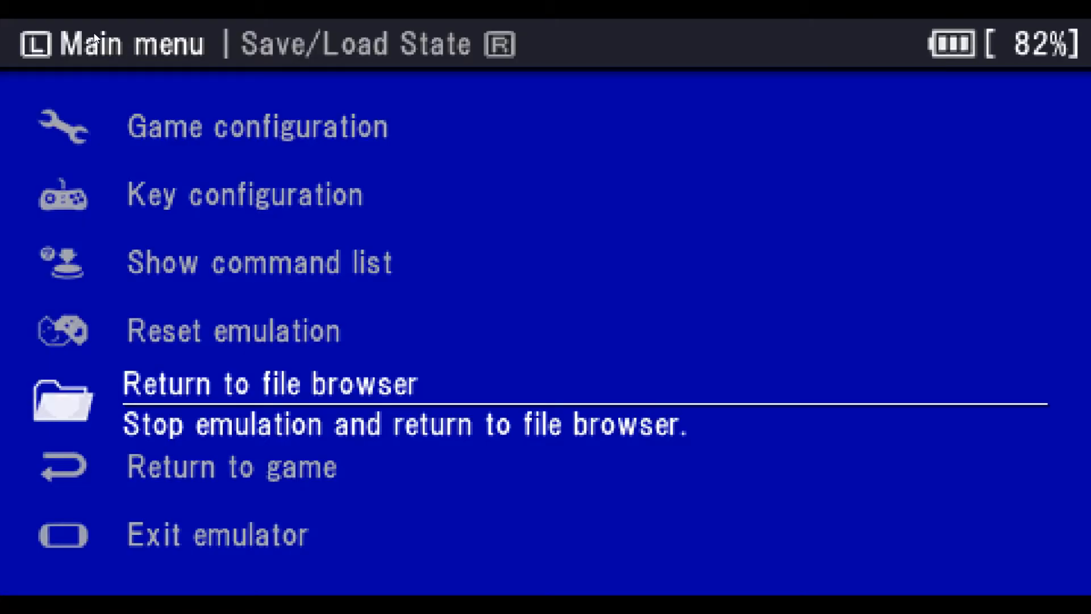
Bring up the emulator's Main menu over the running game.
key("Down")
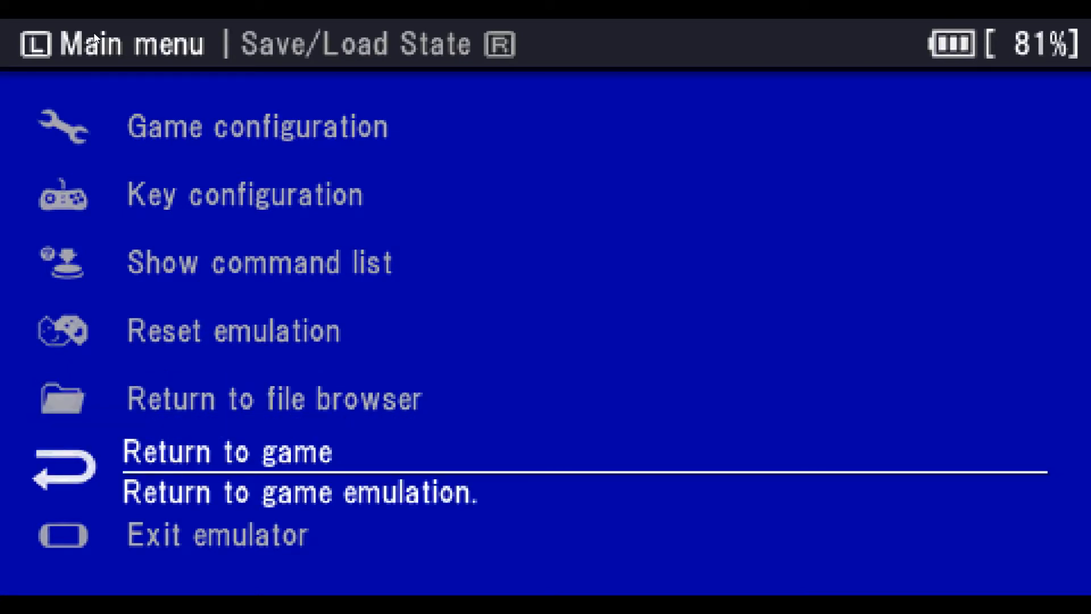
Return to the ROM list and bring up the Start emulation prompt for Magical Drop 2.
key("Up")
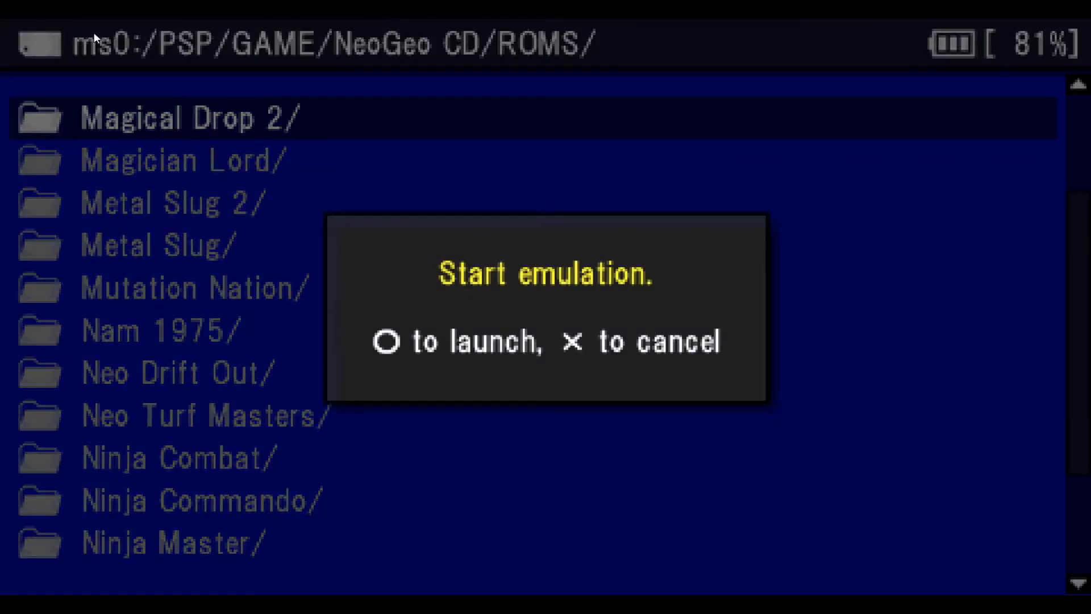
Confirm launching Magical Drop 2 and play until the Main menu is opened.
key("enter")
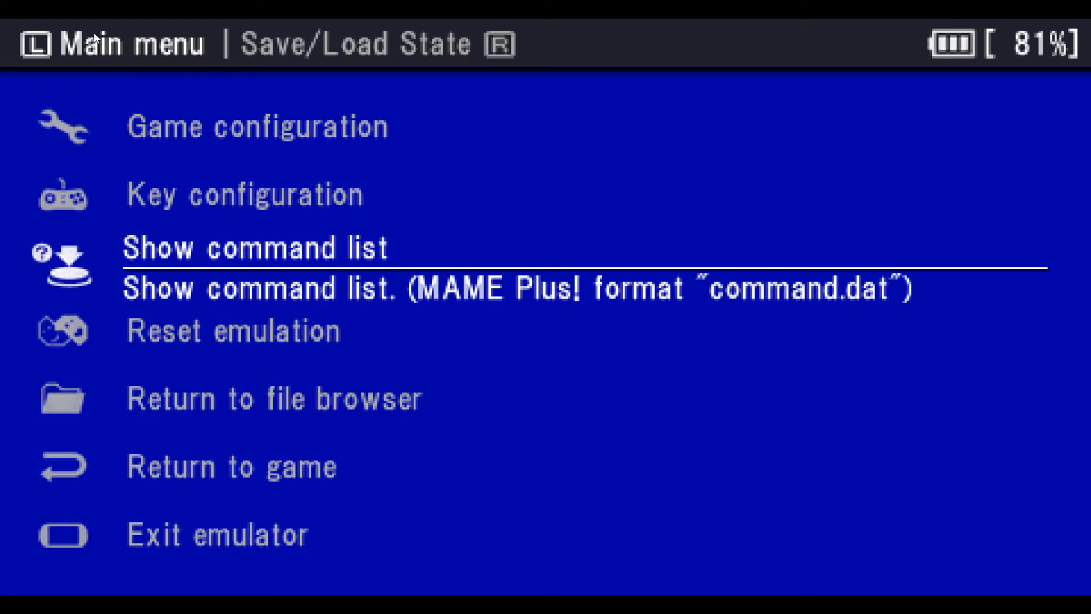
Load the Slot 0 magdrop2.sv0 save state and resume Magical Drop 2 at Level 2.
key("up")
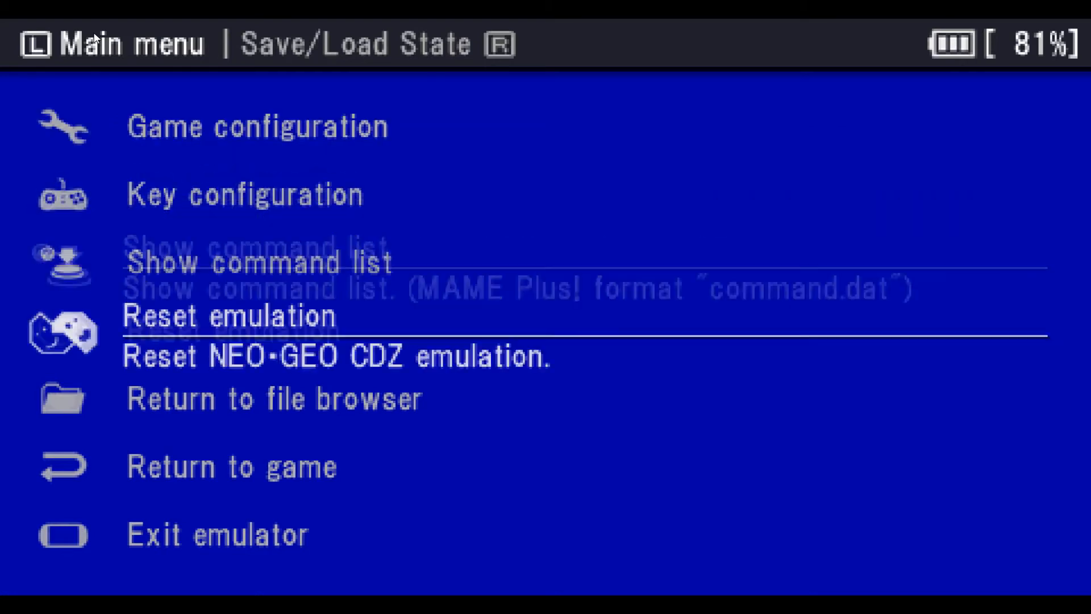
key("up")
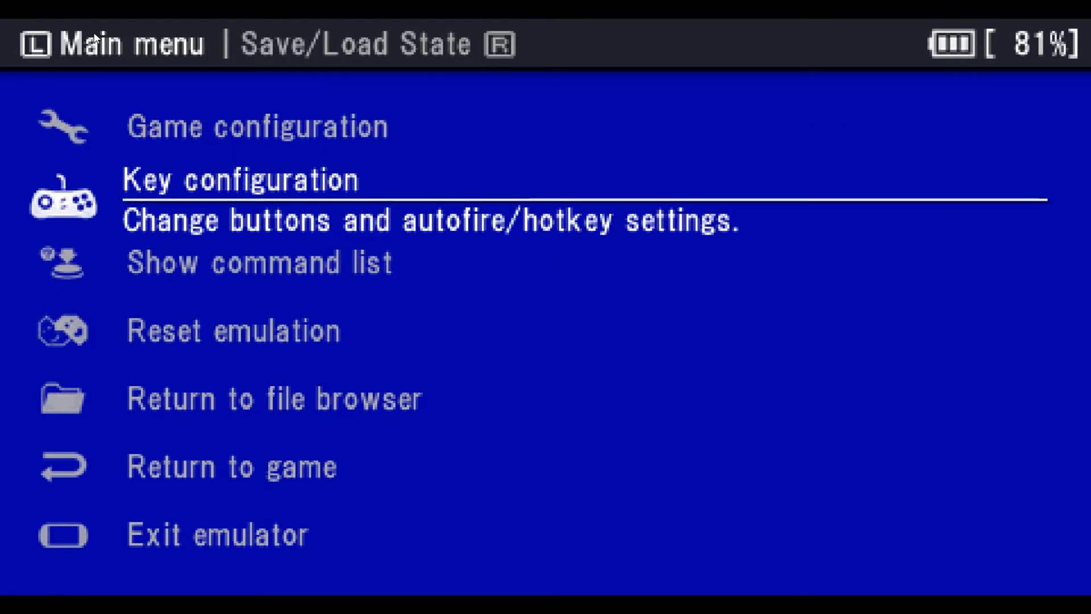
key("Up")
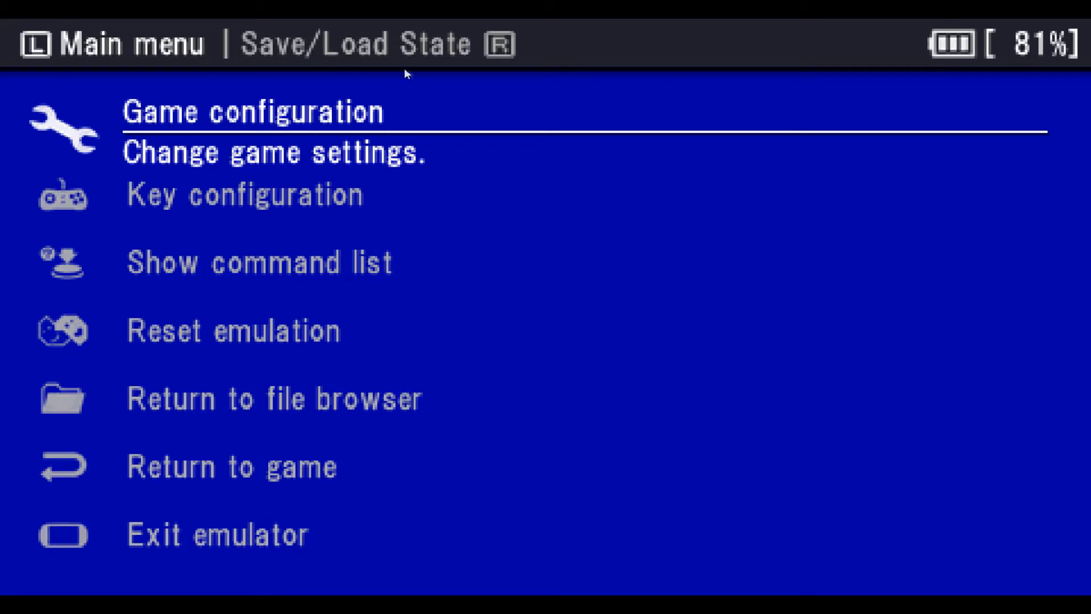
mouse_move(407, 72)
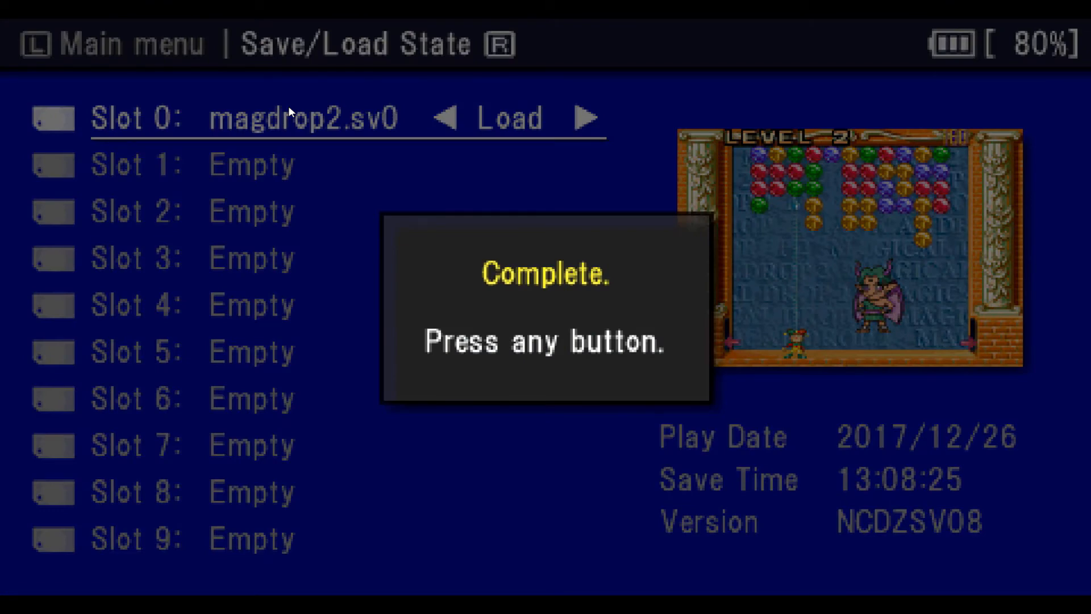
key("enter")
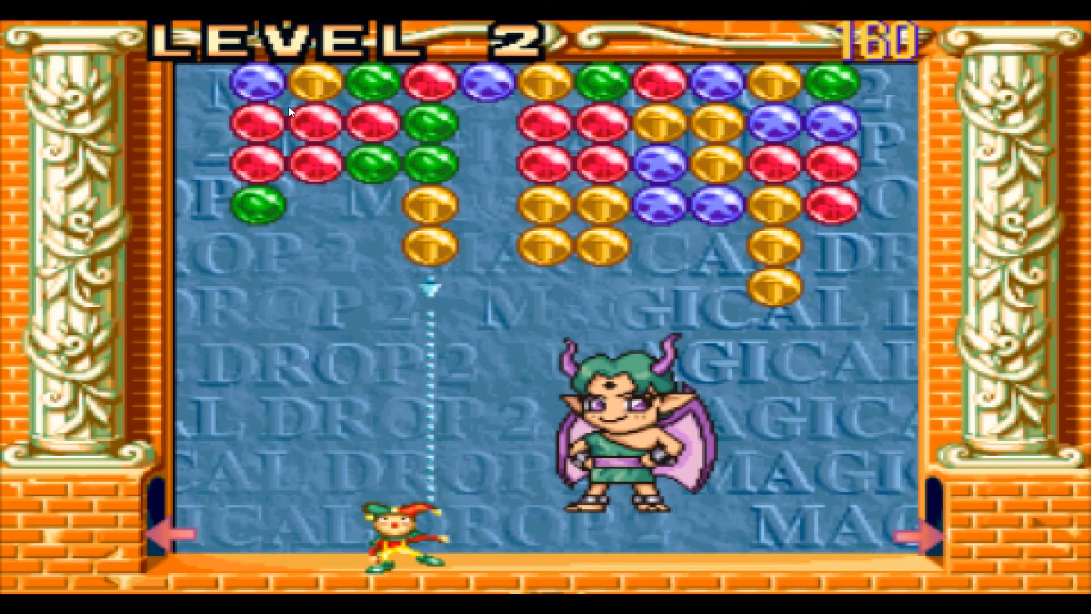